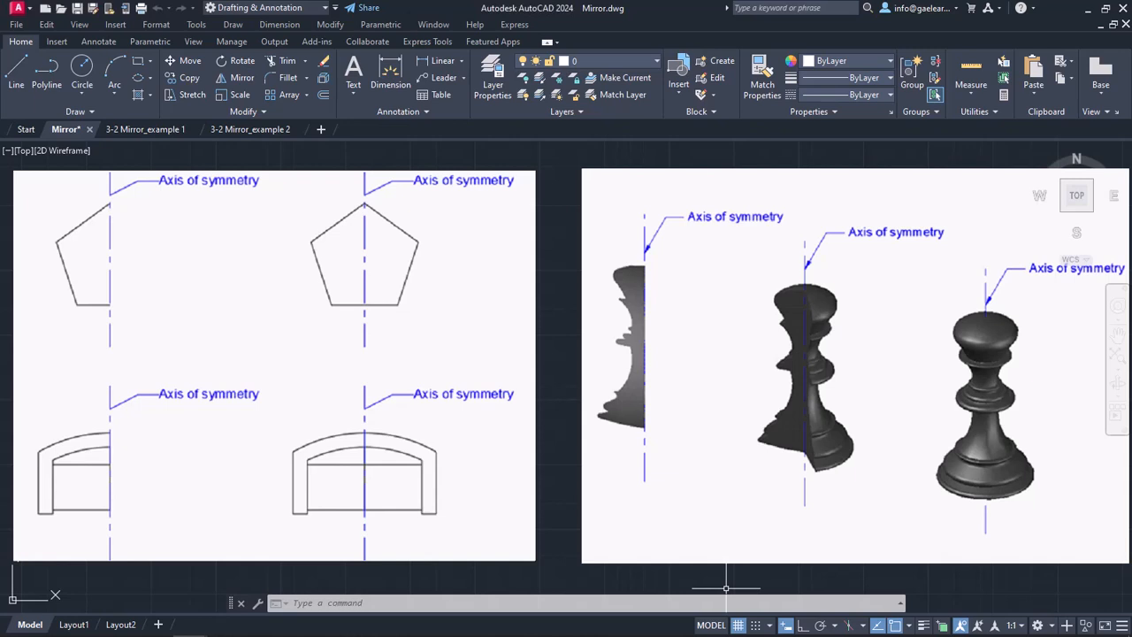
mouse_move(604, 587)
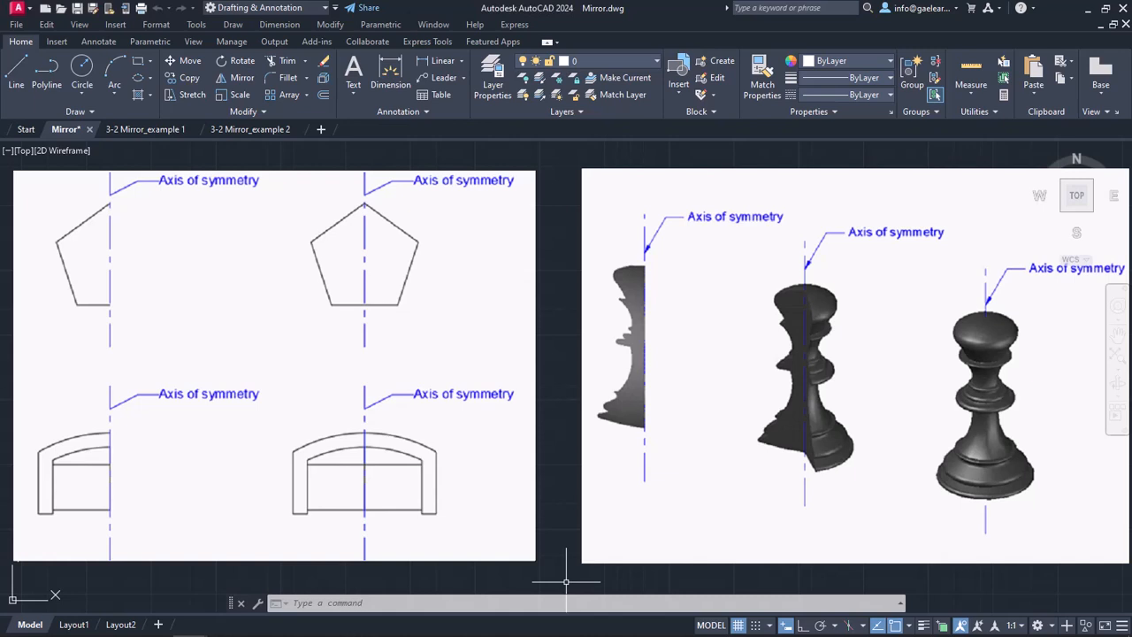
mouse_move(565, 575)
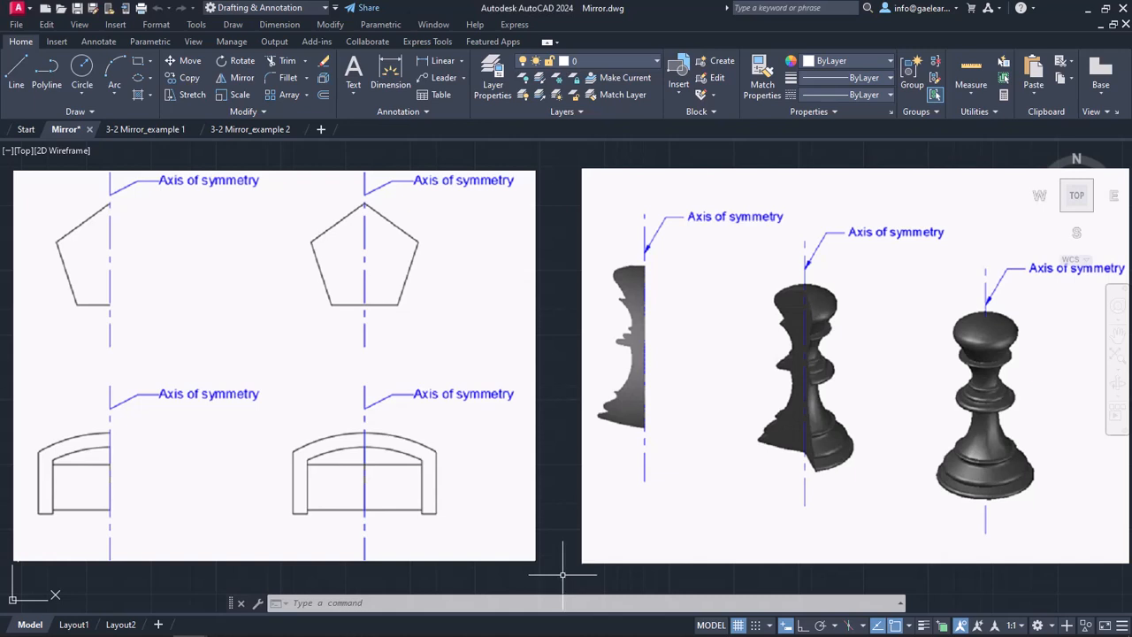
mouse_move(563, 573)
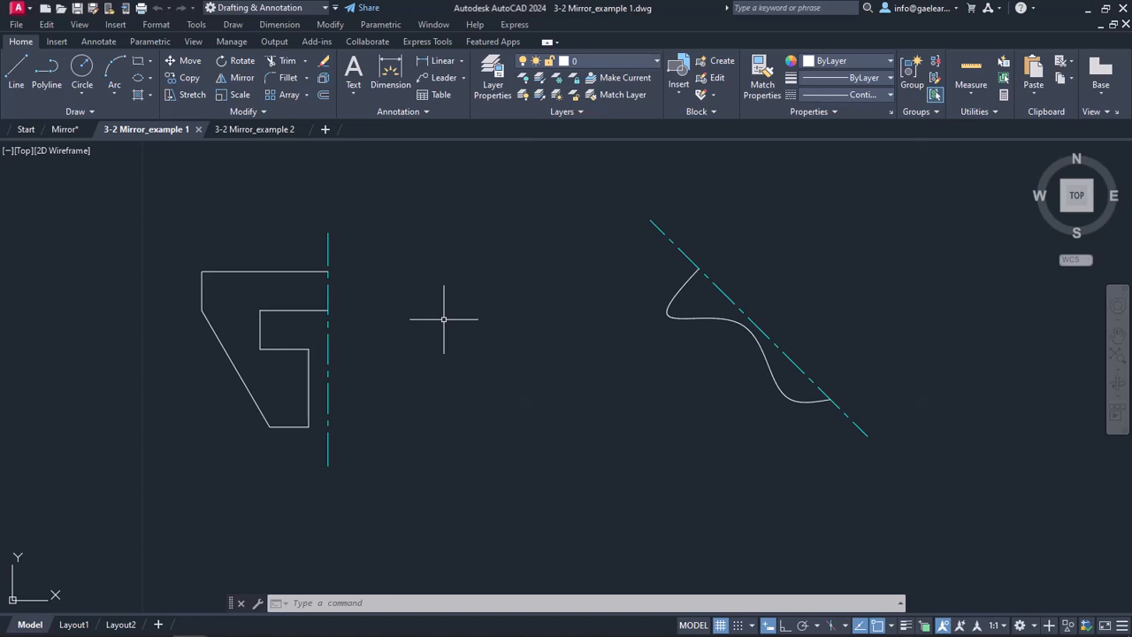
mouse_move(449, 263)
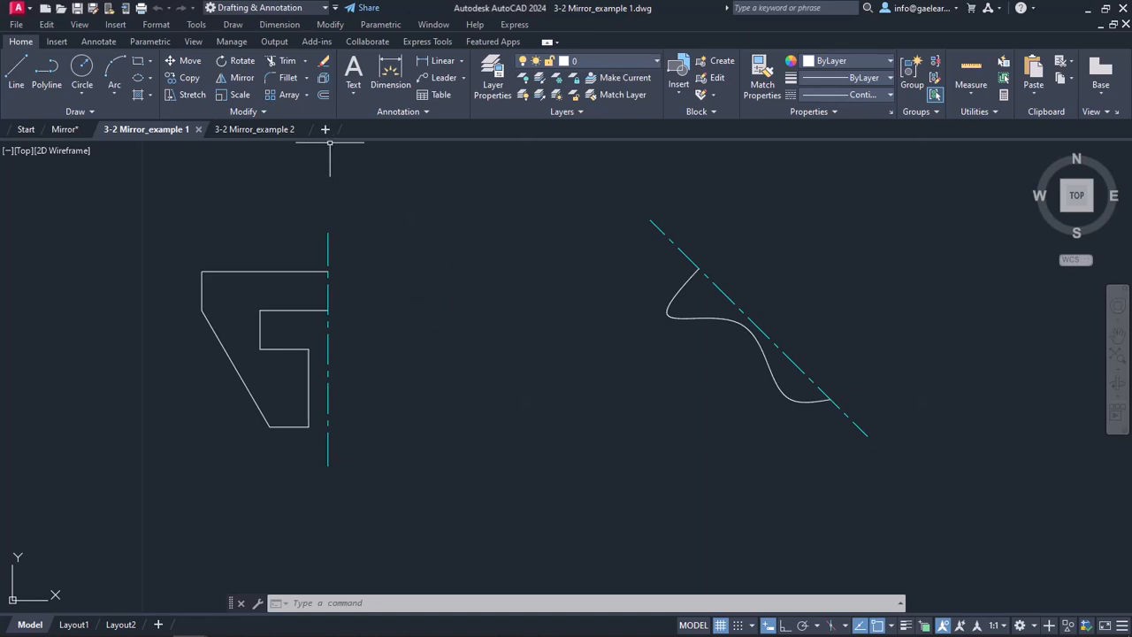
Launch the Mirror command from the Home ribbon's Modify panel.
left_click(330, 24)
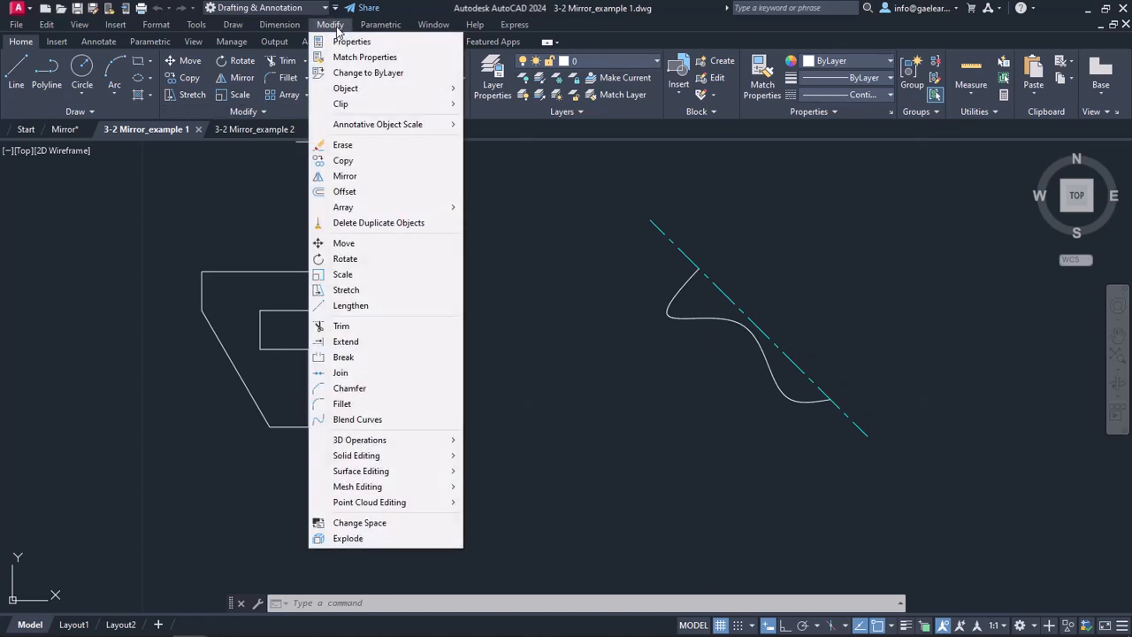
mouse_move(345, 176)
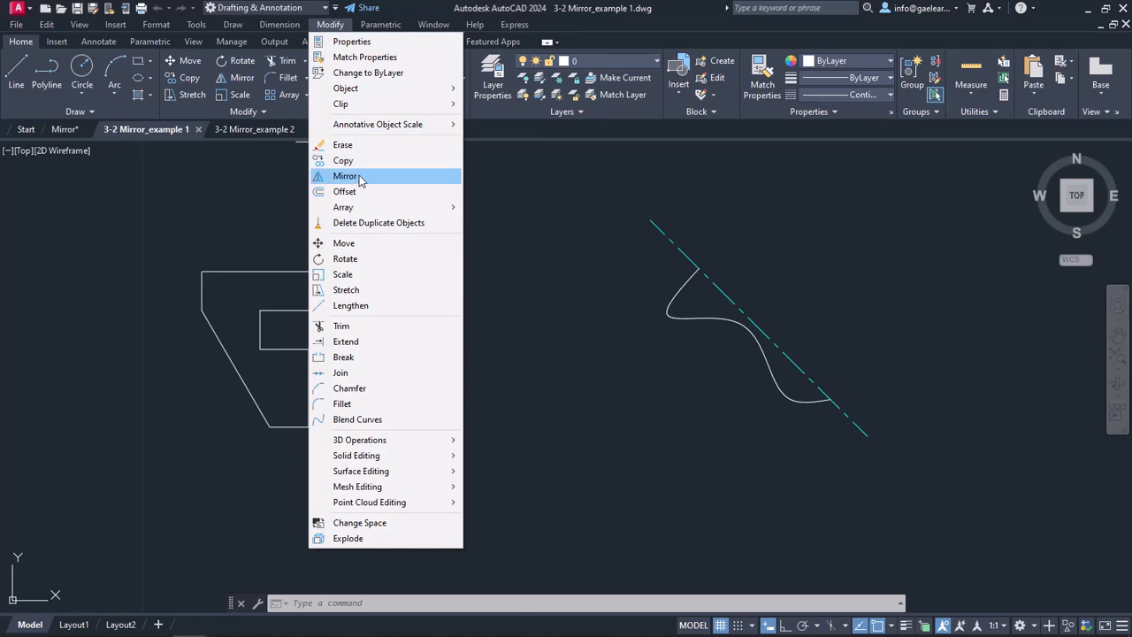
left_click(345, 175)
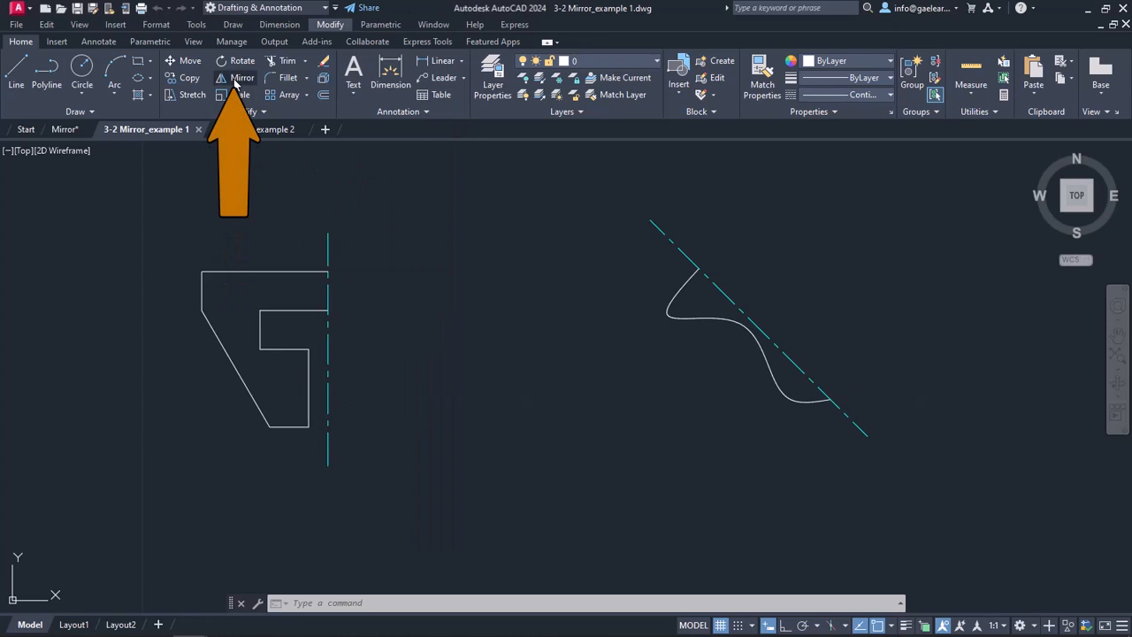
left_click(241, 77)
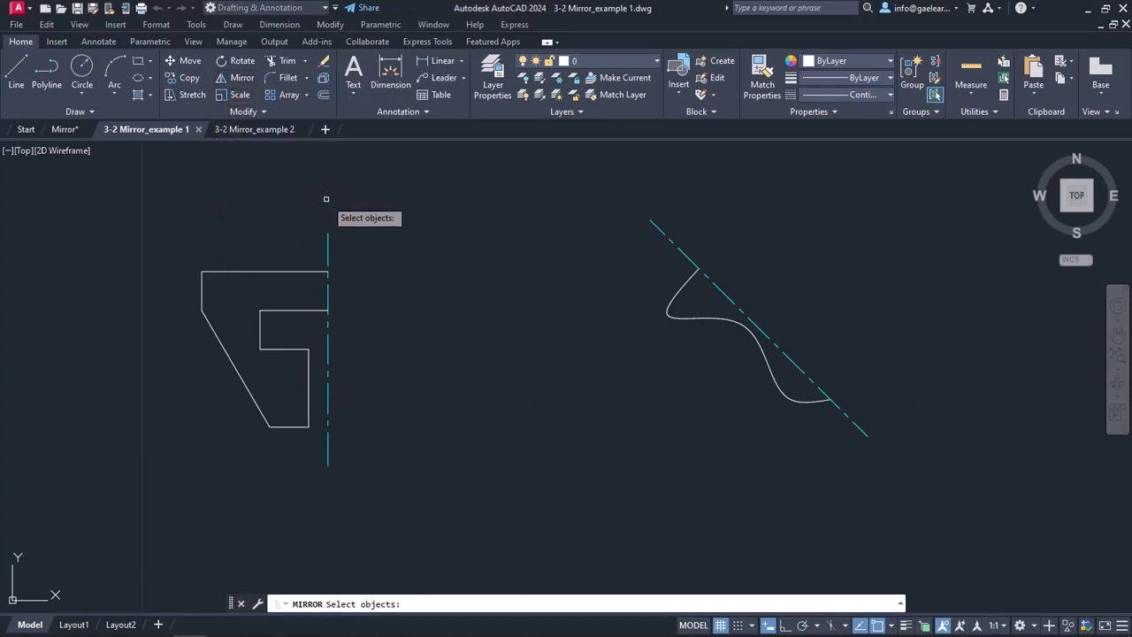
mouse_move(246, 223)
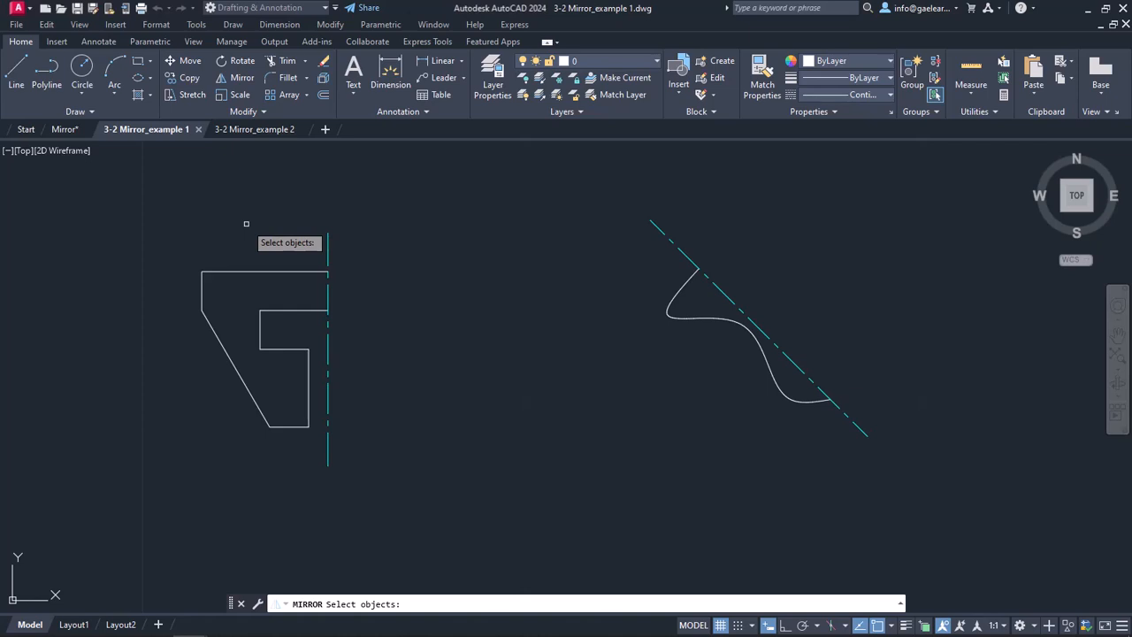
mouse_move(240, 261)
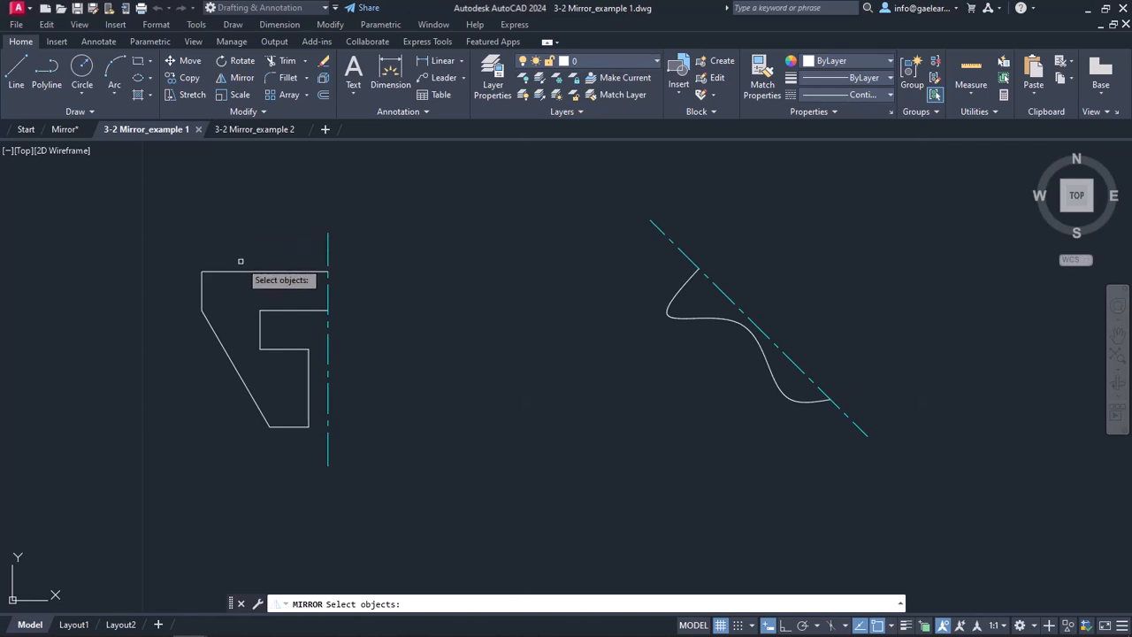
Mirror the half profile across its vertical axis, answering No to erasing the source.
left_click(266, 372)
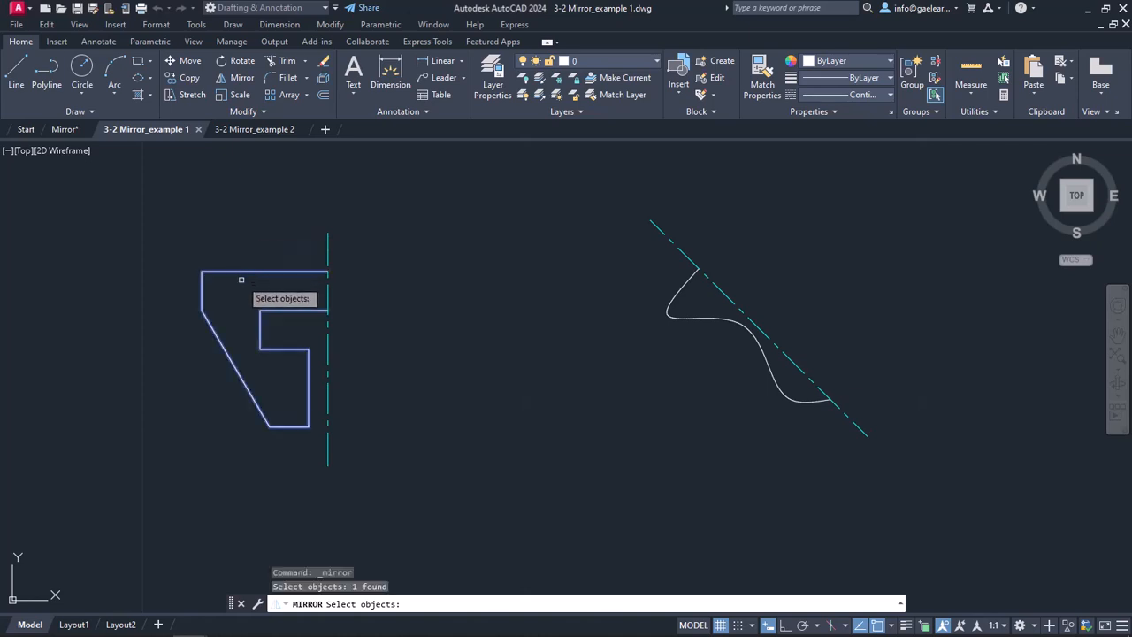
key("enter")
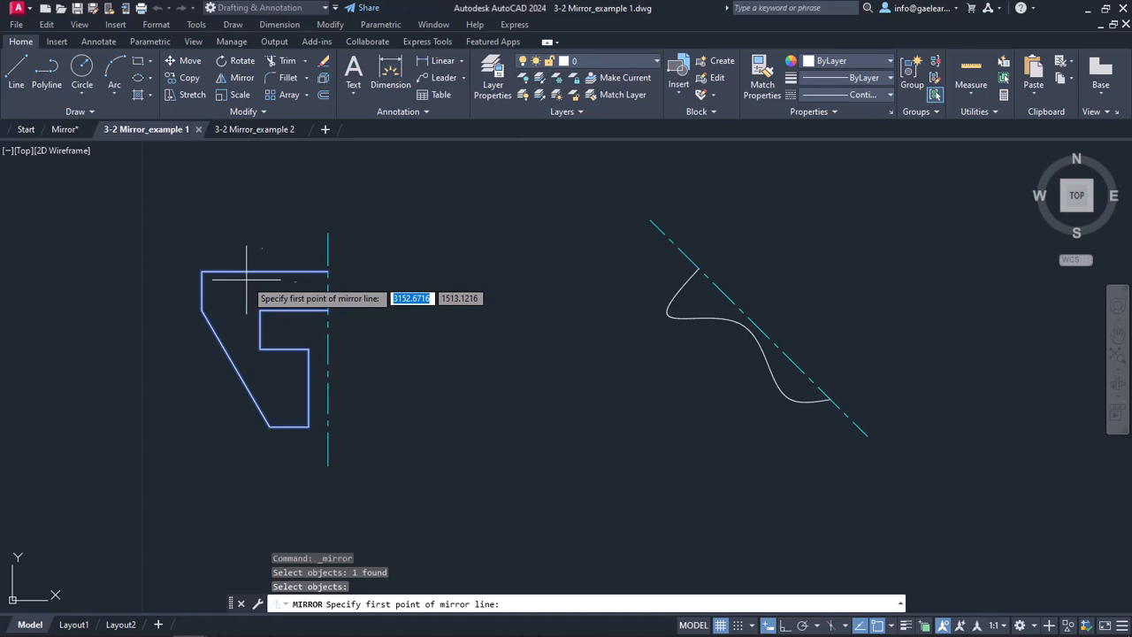
mouse_move(609, 438)
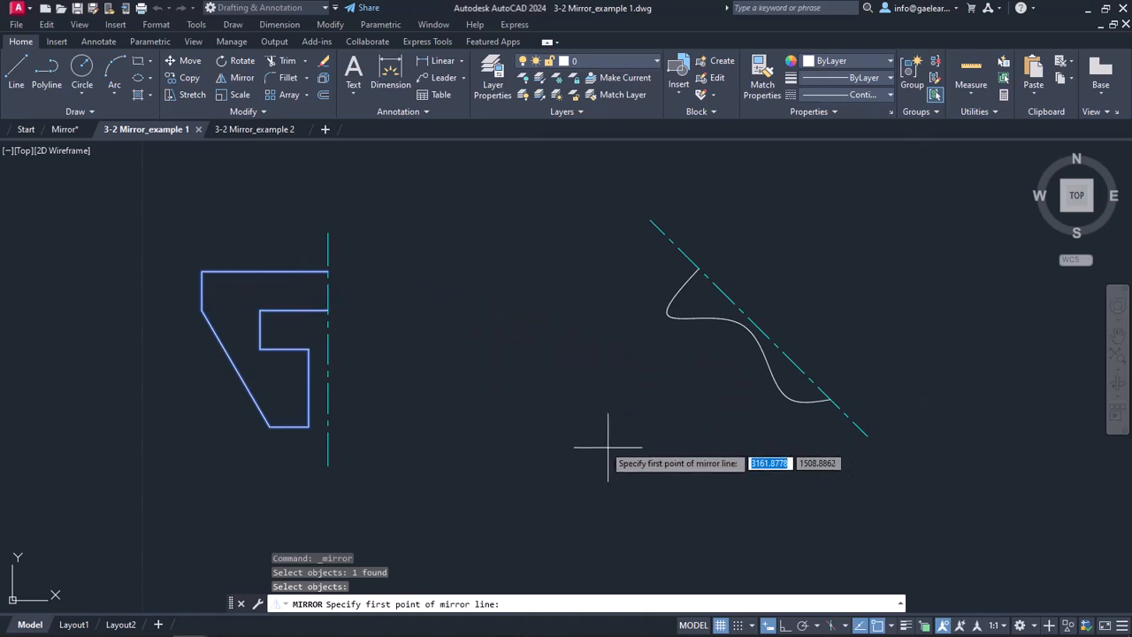
mouse_move(882, 570)
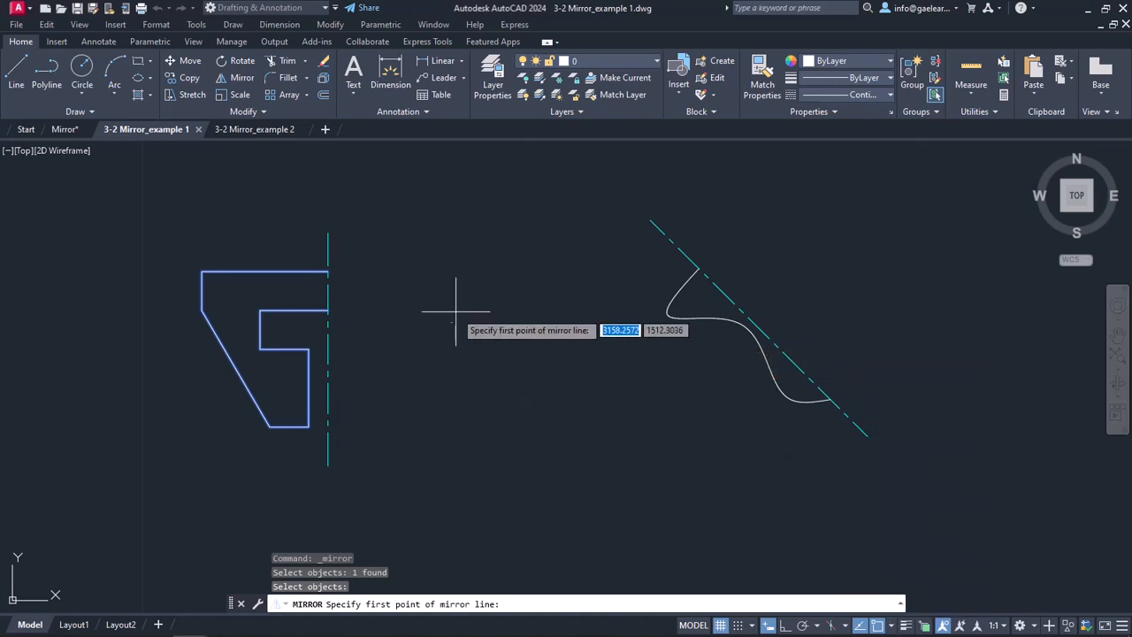
mouse_move(340, 464)
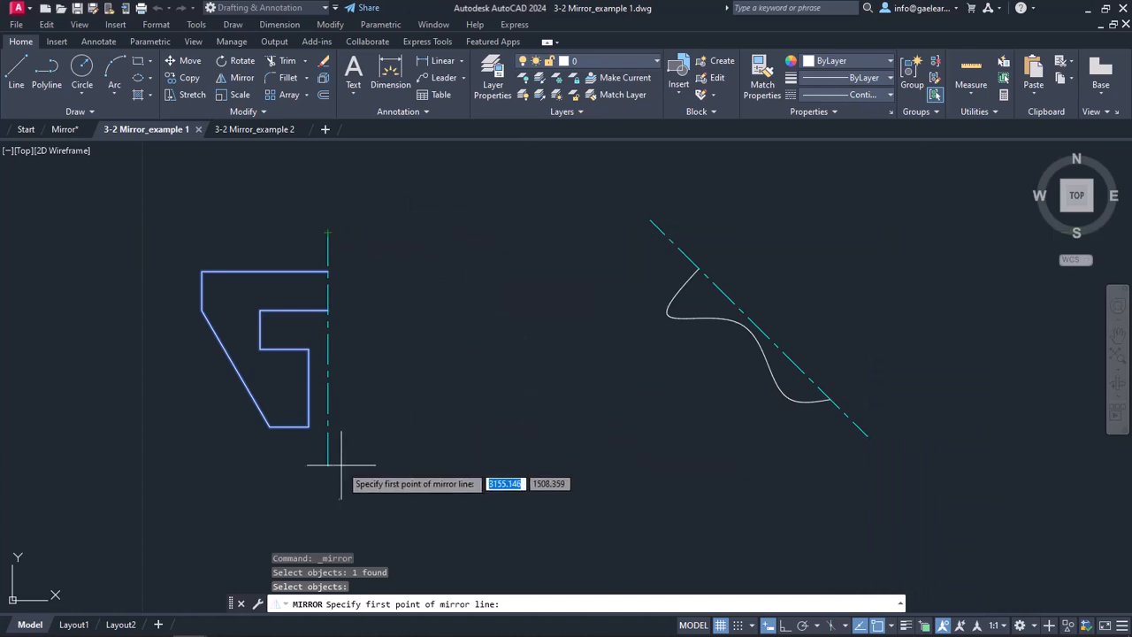
left_click(328, 465)
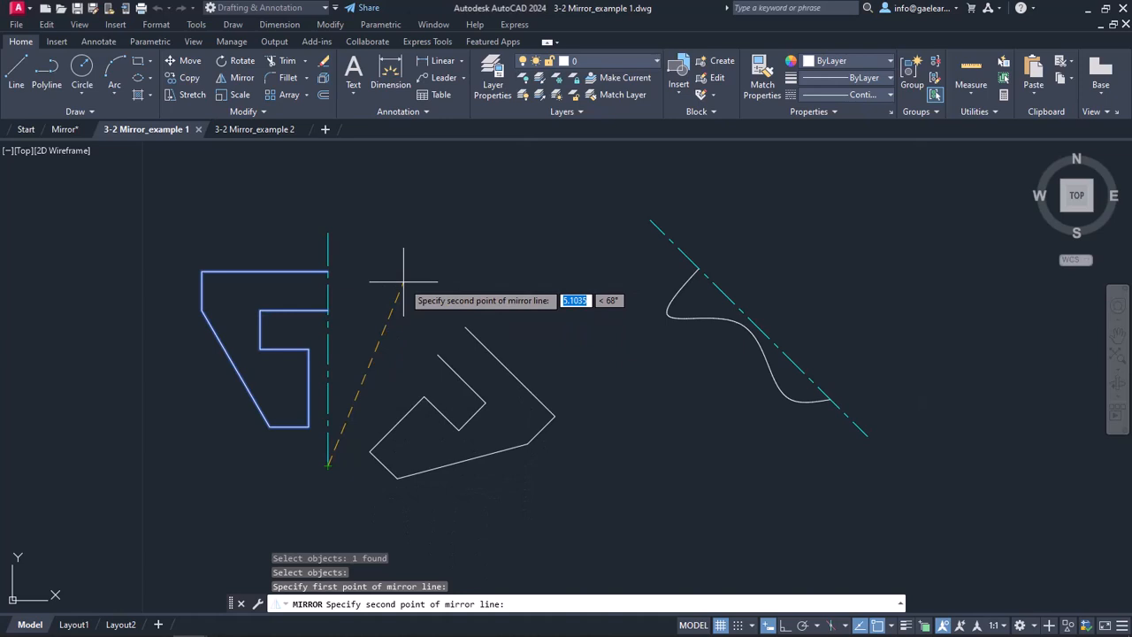
mouse_move(344, 215)
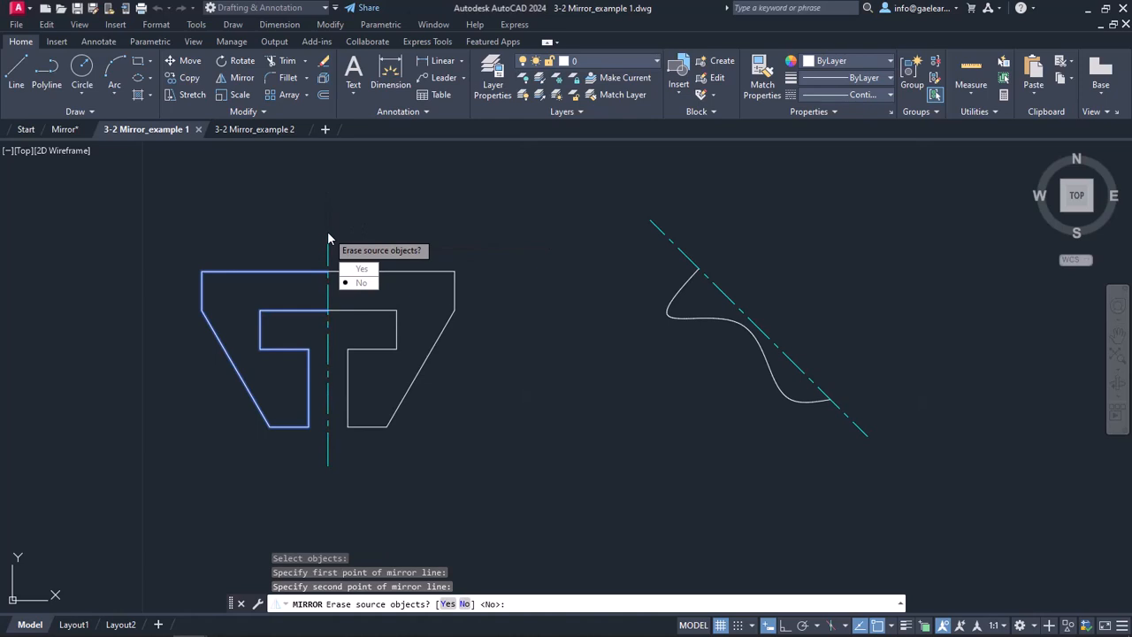
mouse_move(350, 261)
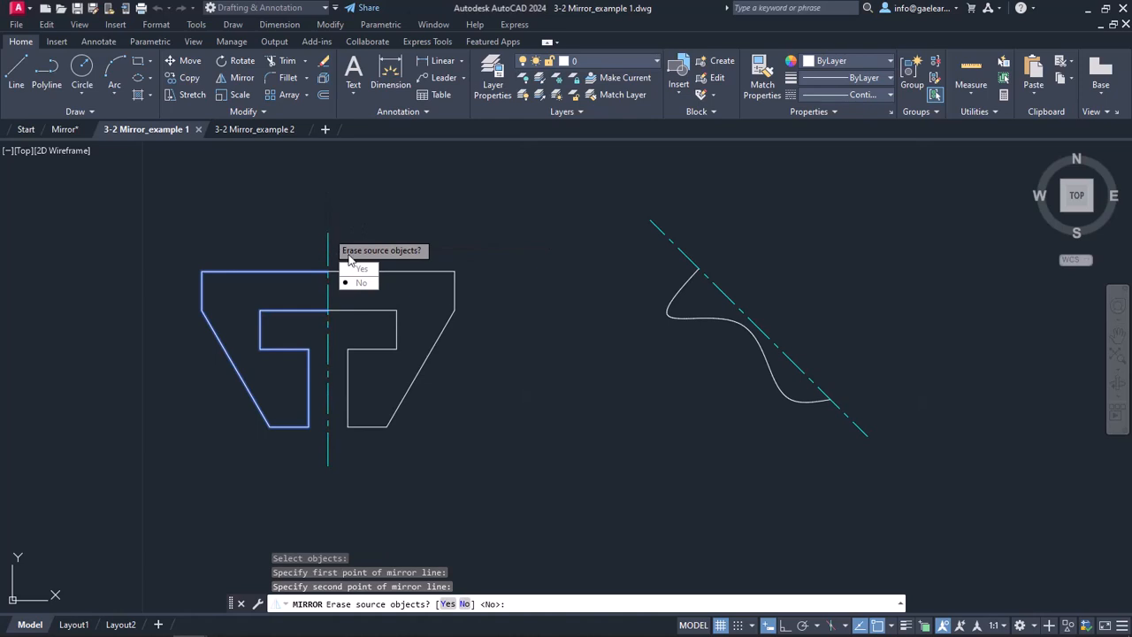
mouse_move(407, 263)
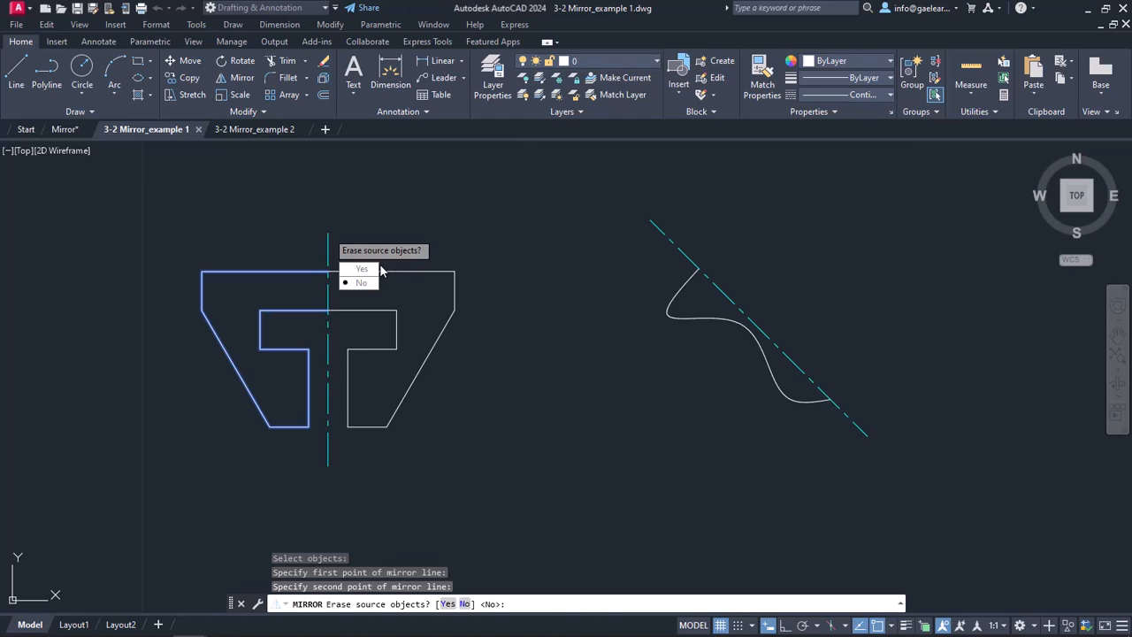
mouse_move(361, 282)
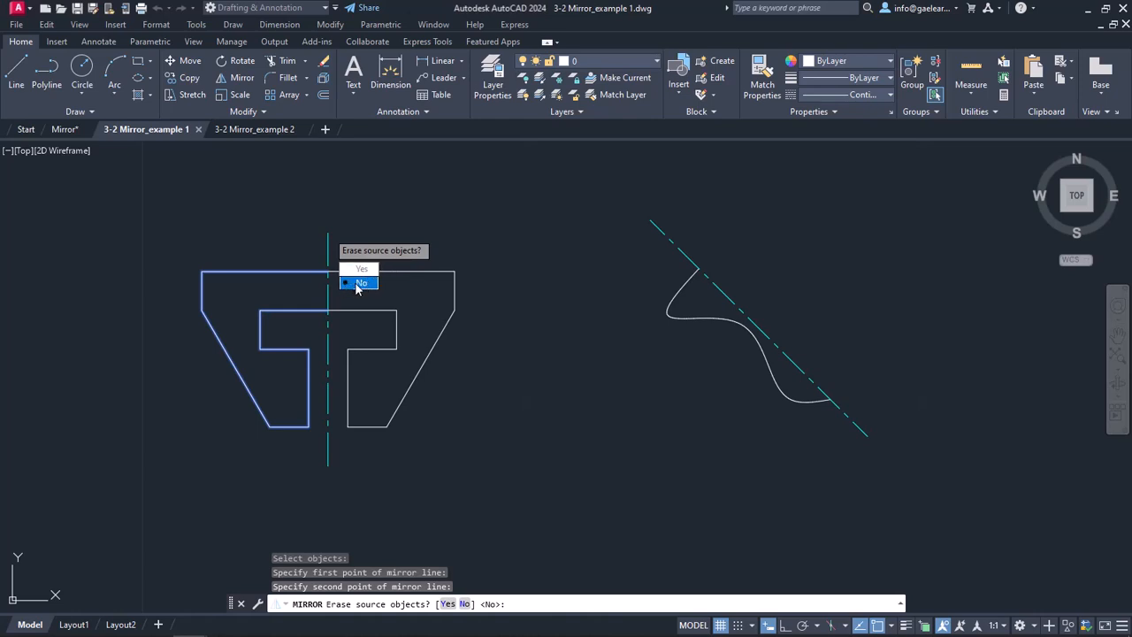
left_click(361, 282)
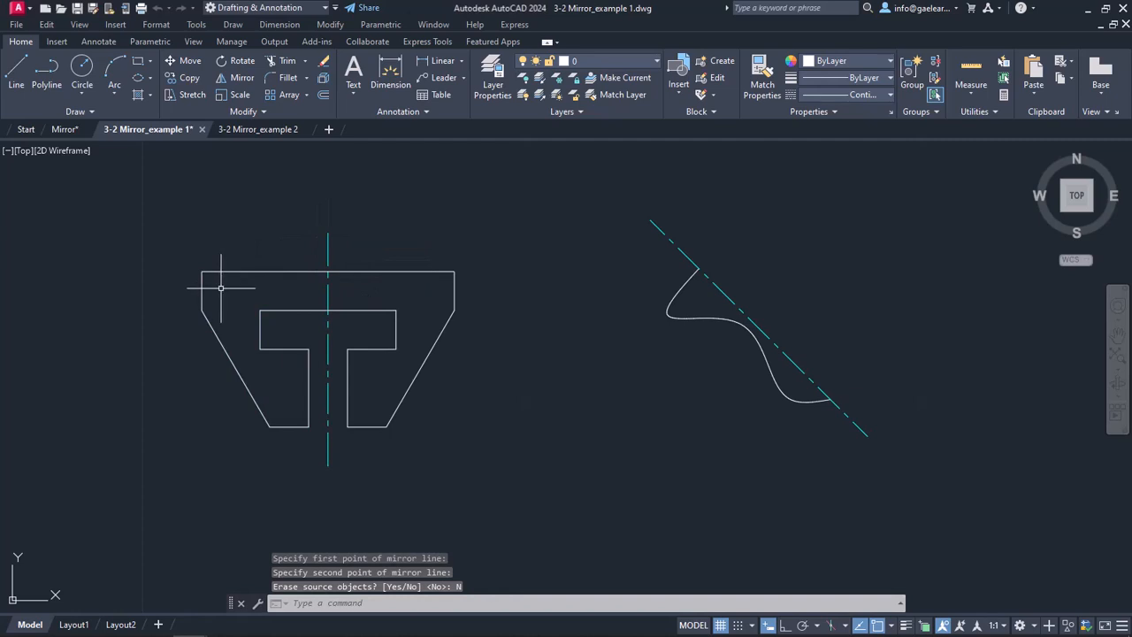
mouse_move(471, 248)
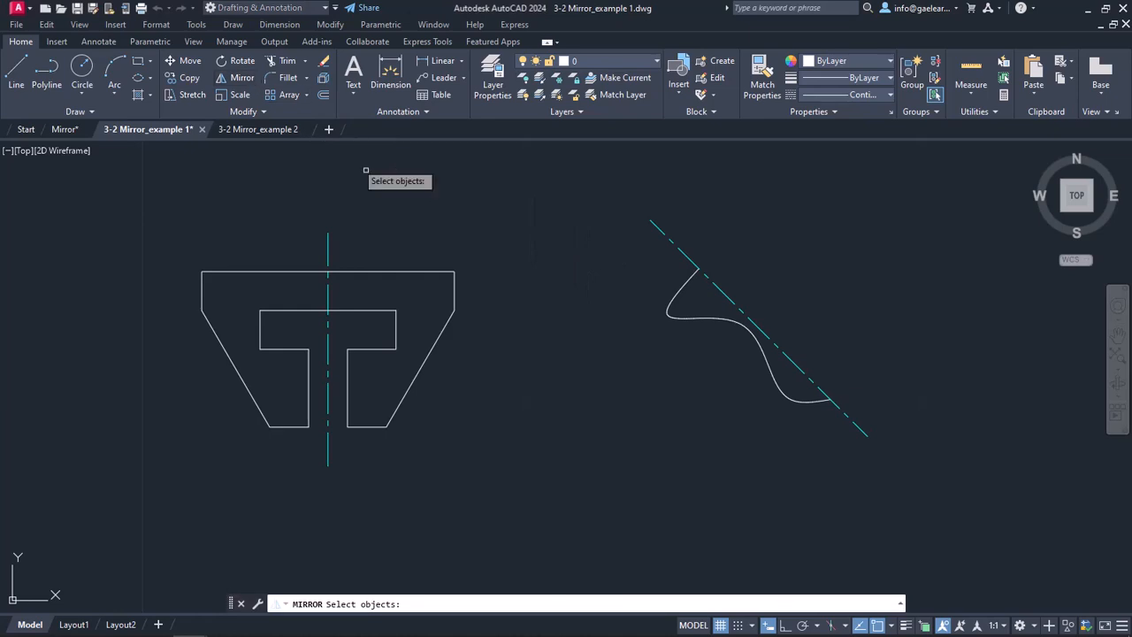
mouse_move(612, 304)
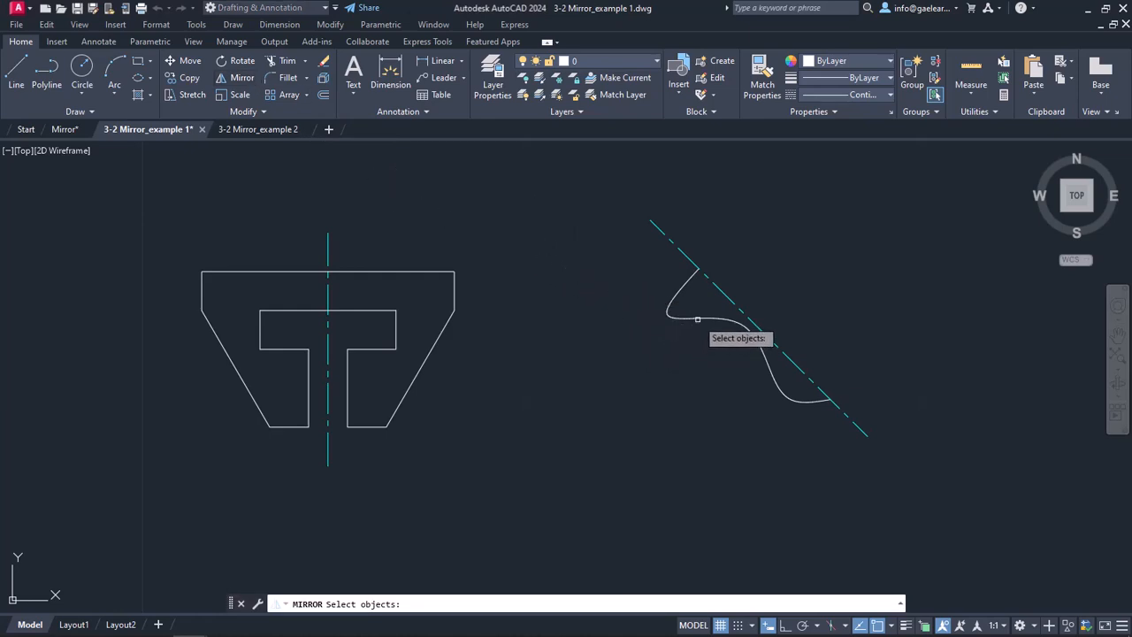
Mirror the wavy curve across its diagonal centre line, keeping the original curve.
left_click(717, 317)
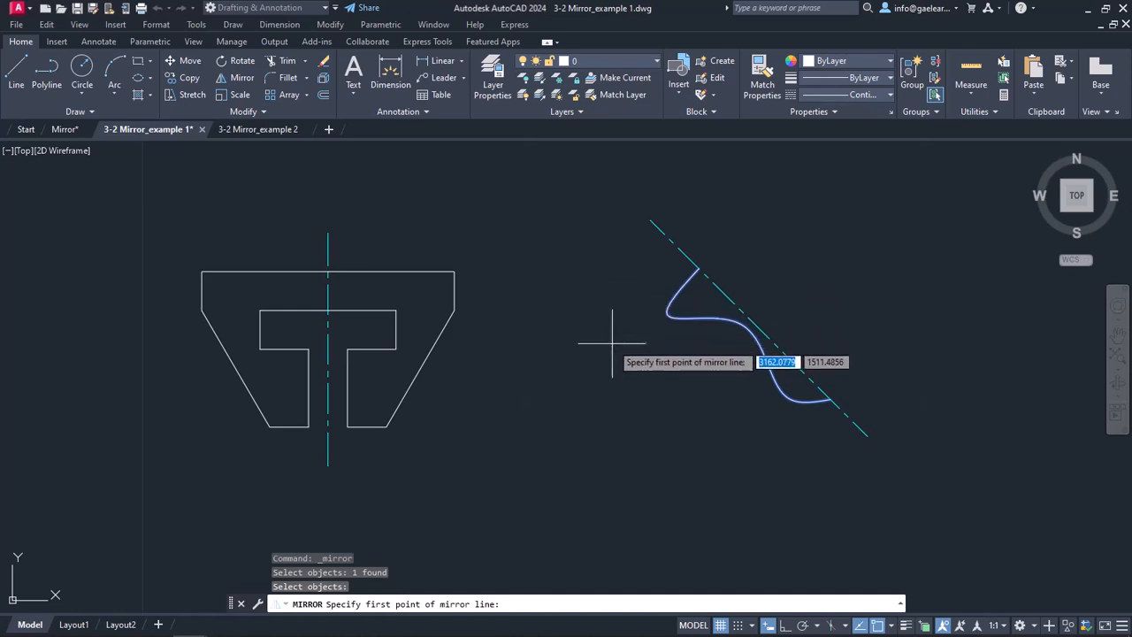
mouse_move(646, 219)
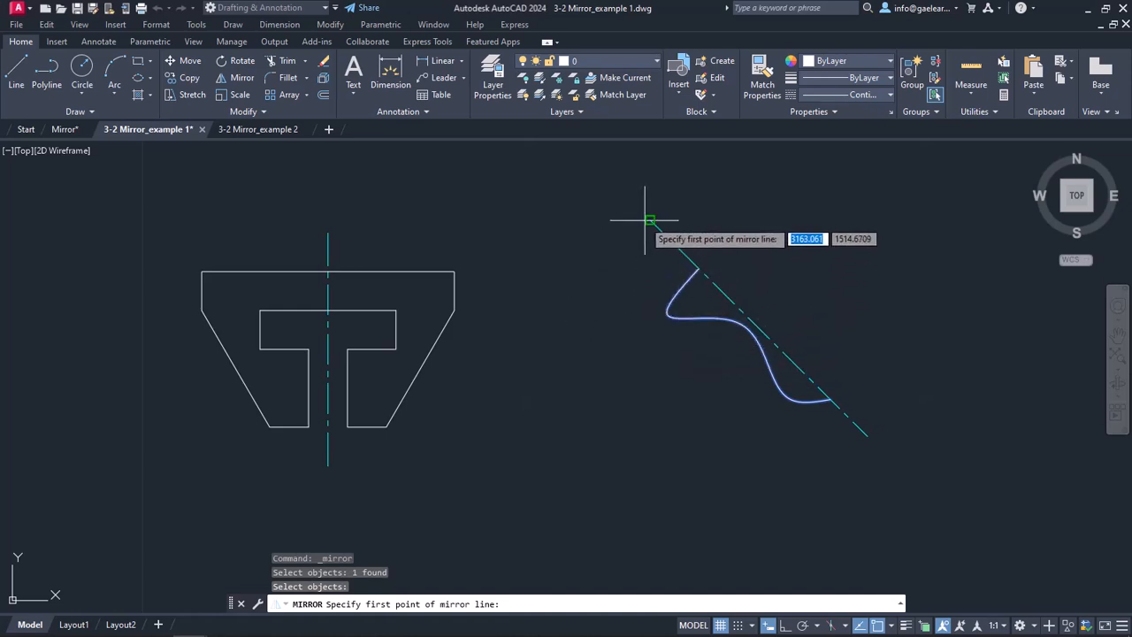
left_click(650, 220)
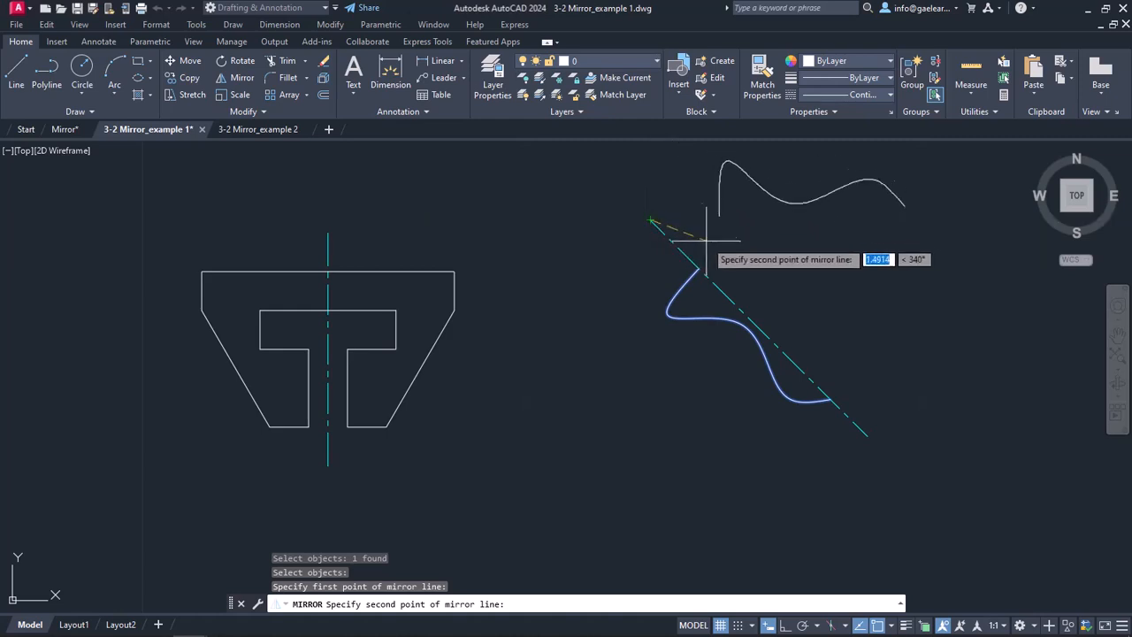
mouse_move(832, 376)
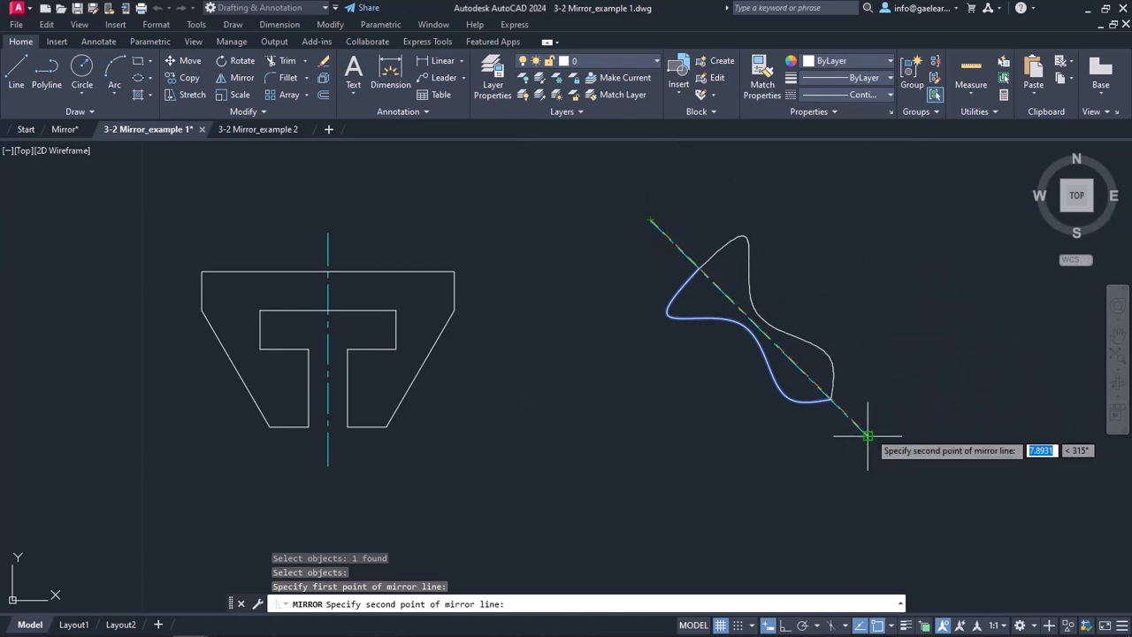
left_click(867, 436)
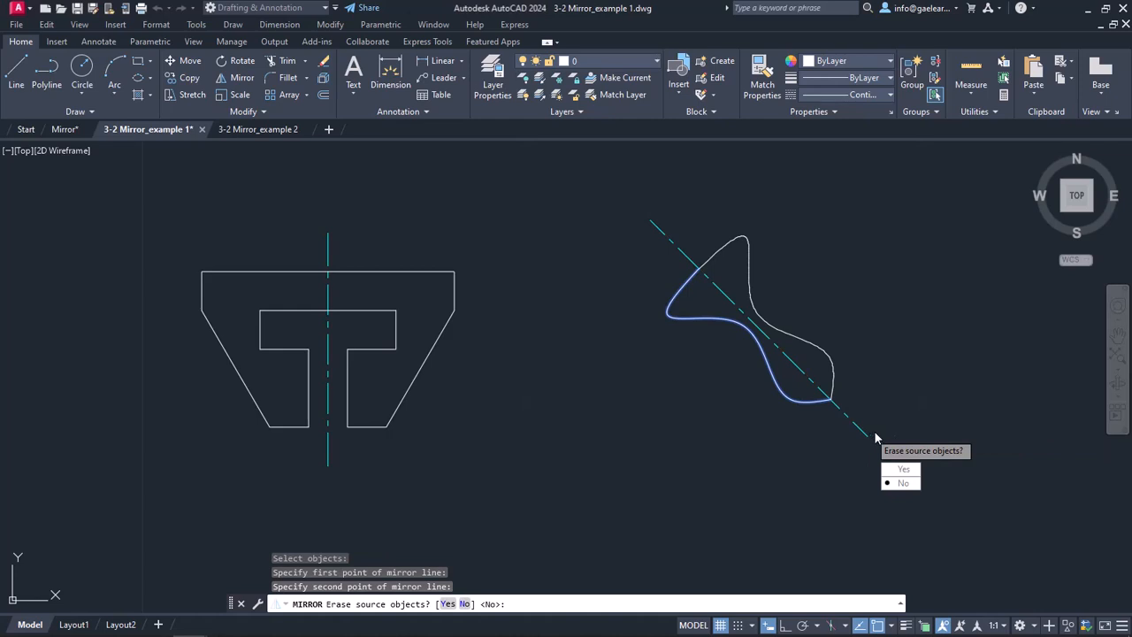
mouse_move(903, 469)
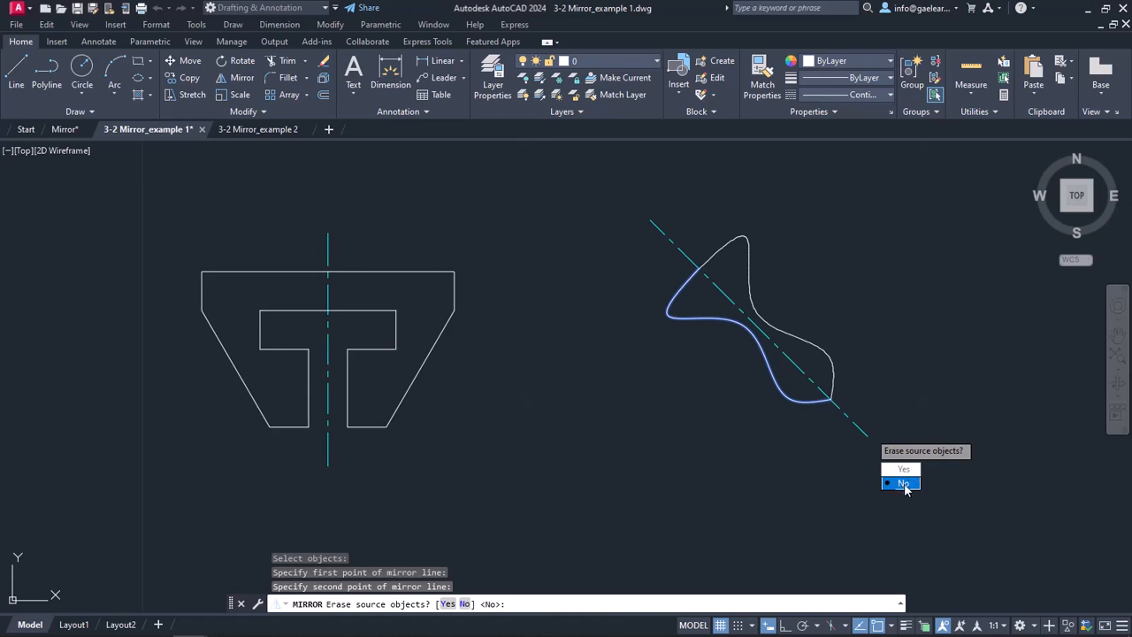
left_click(903, 483)
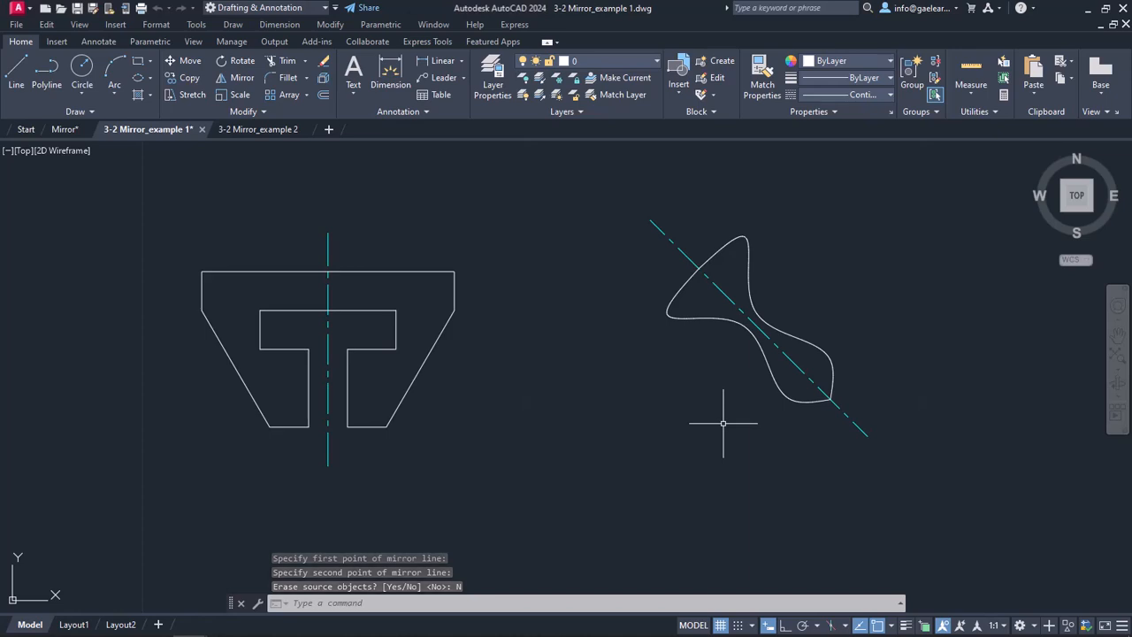
mouse_move(599, 352)
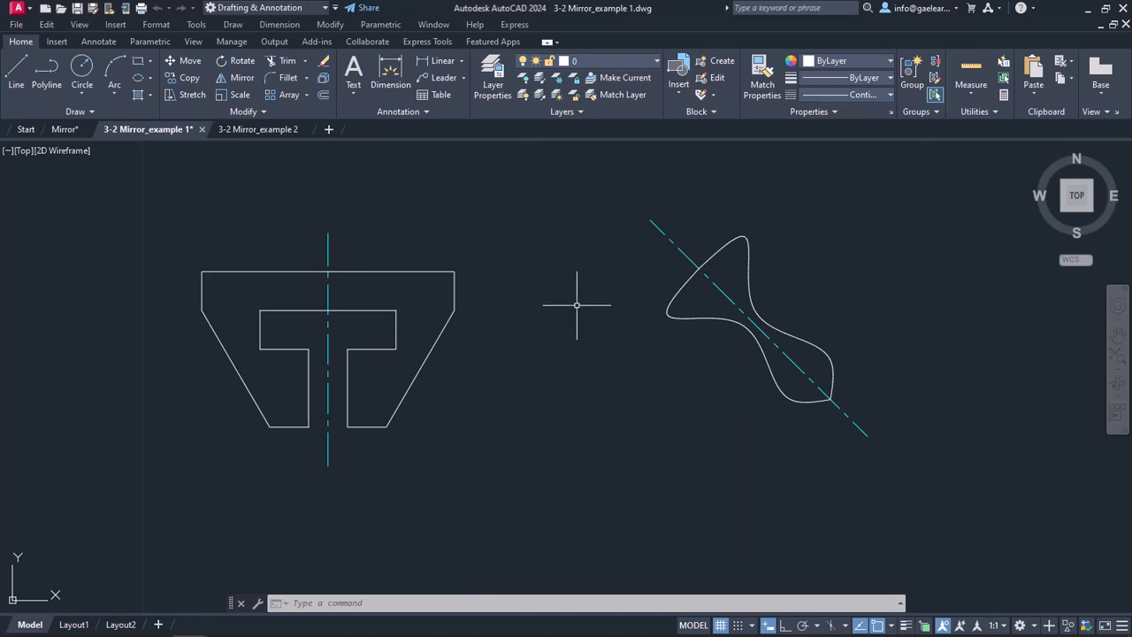
mouse_move(570, 296)
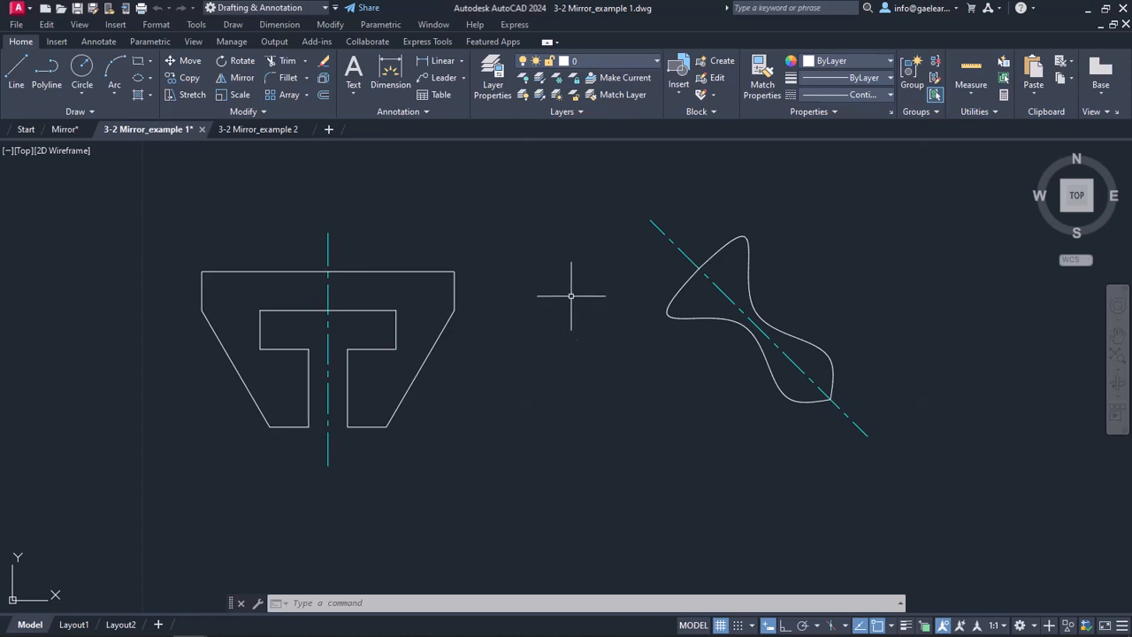
mouse_move(460, 215)
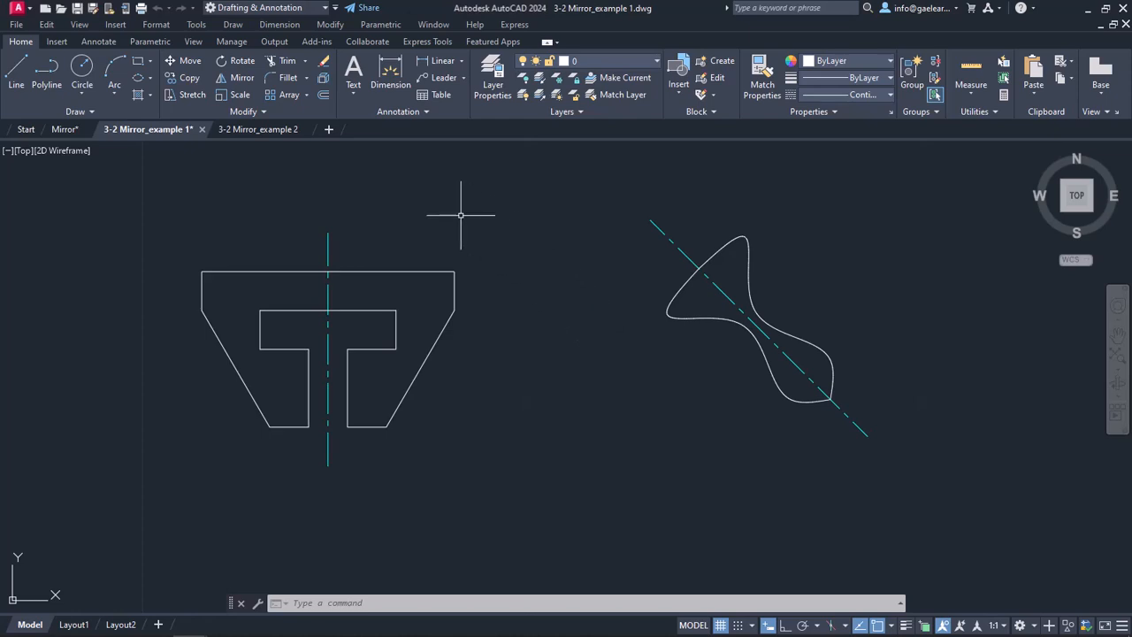
mouse_move(456, 214)
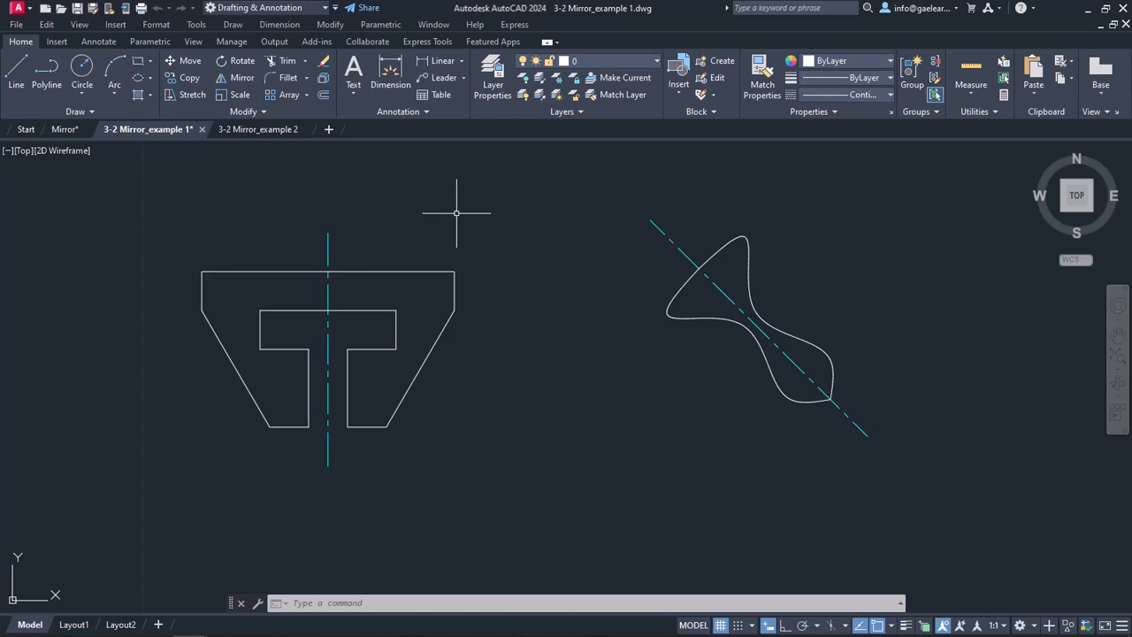
mouse_move(497, 227)
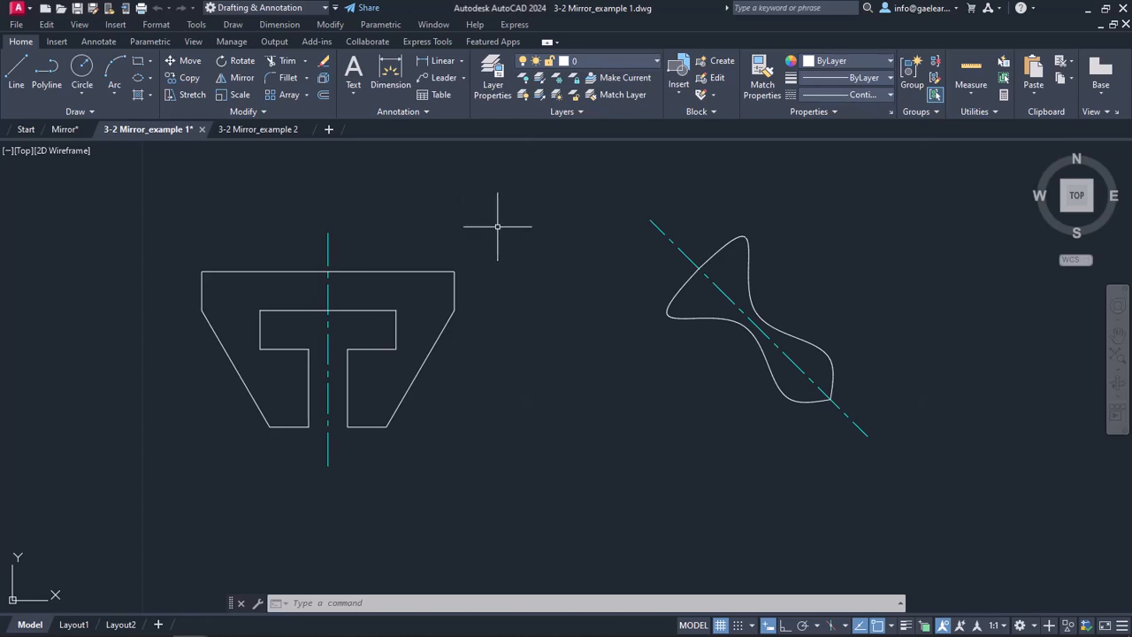
mouse_move(497, 227)
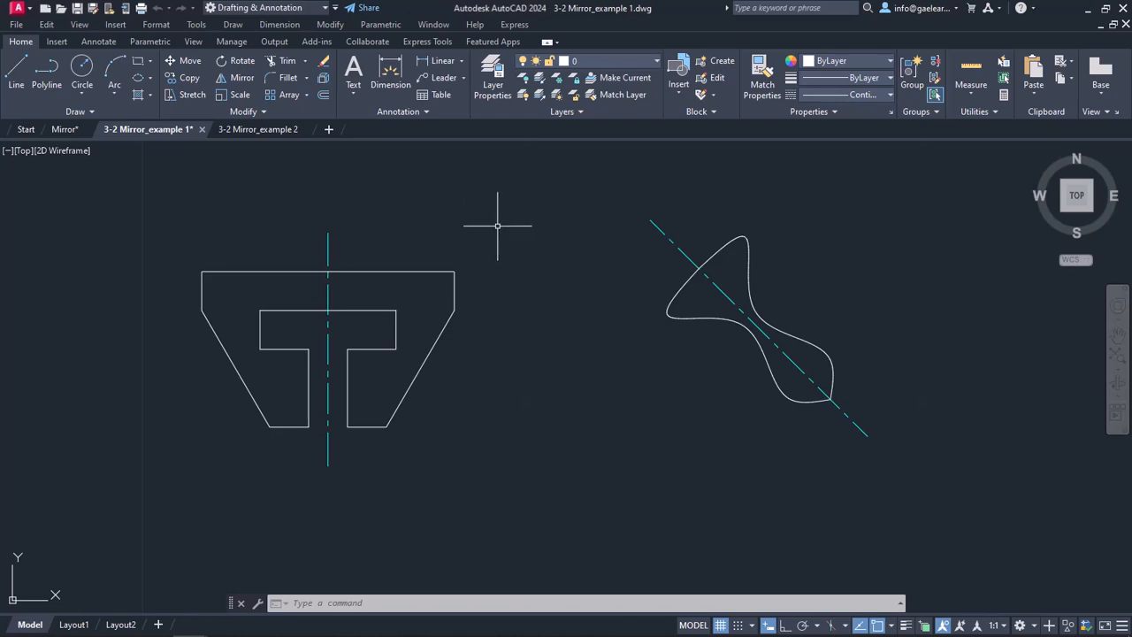
left_click(258, 129)
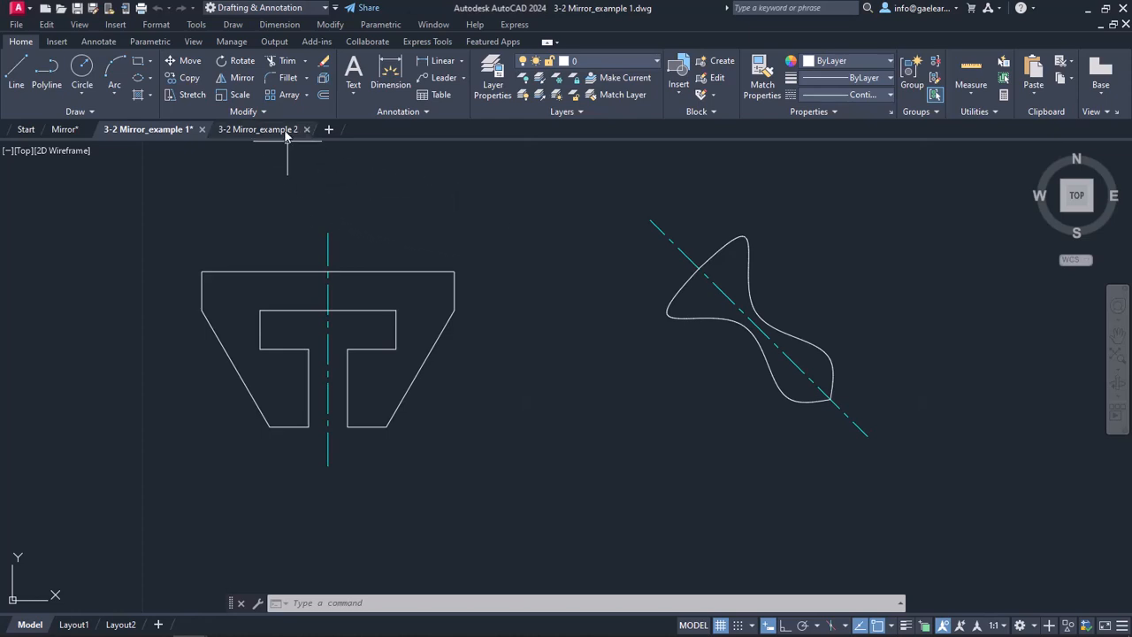
Switch to the '3-2 Mirror_example 2' drawing tab.
left_click(254, 130)
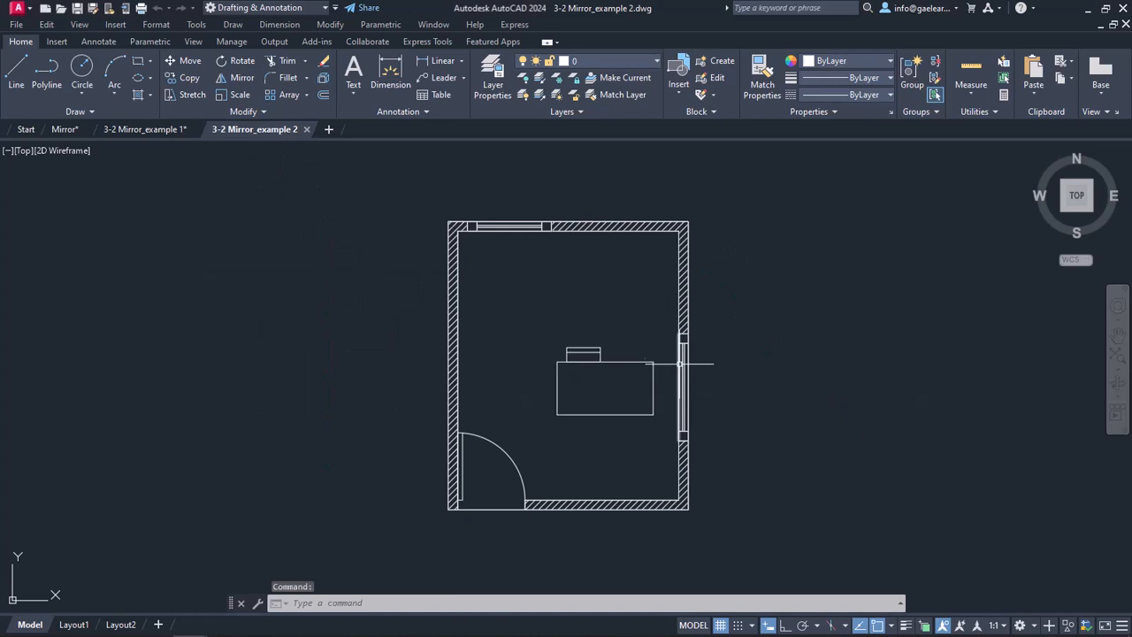
mouse_move(788, 380)
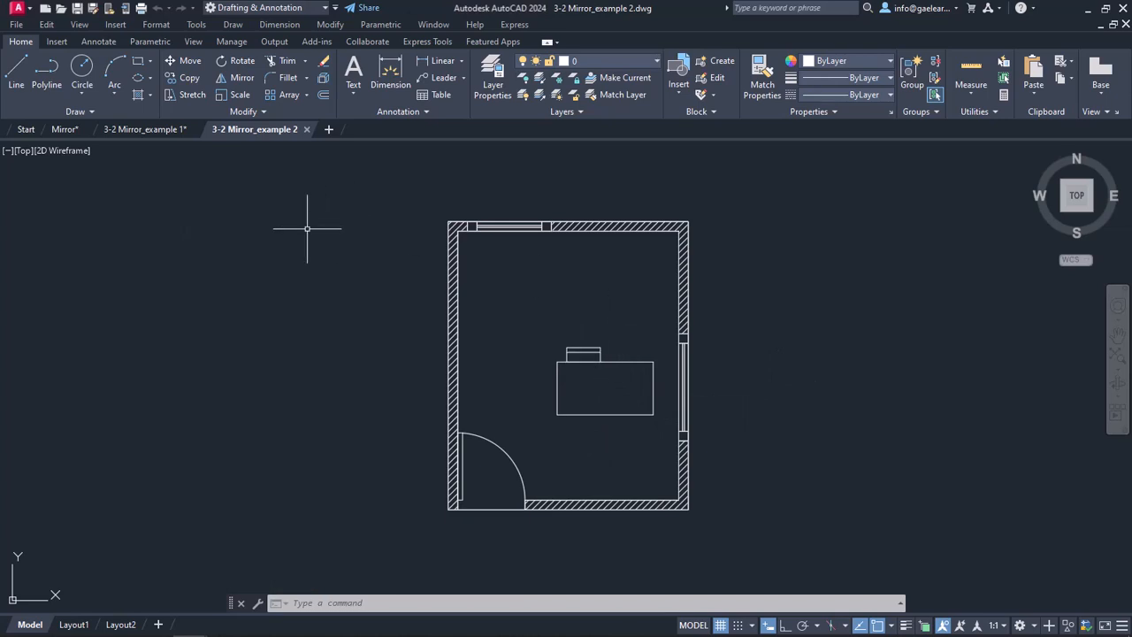
mouse_move(311, 228)
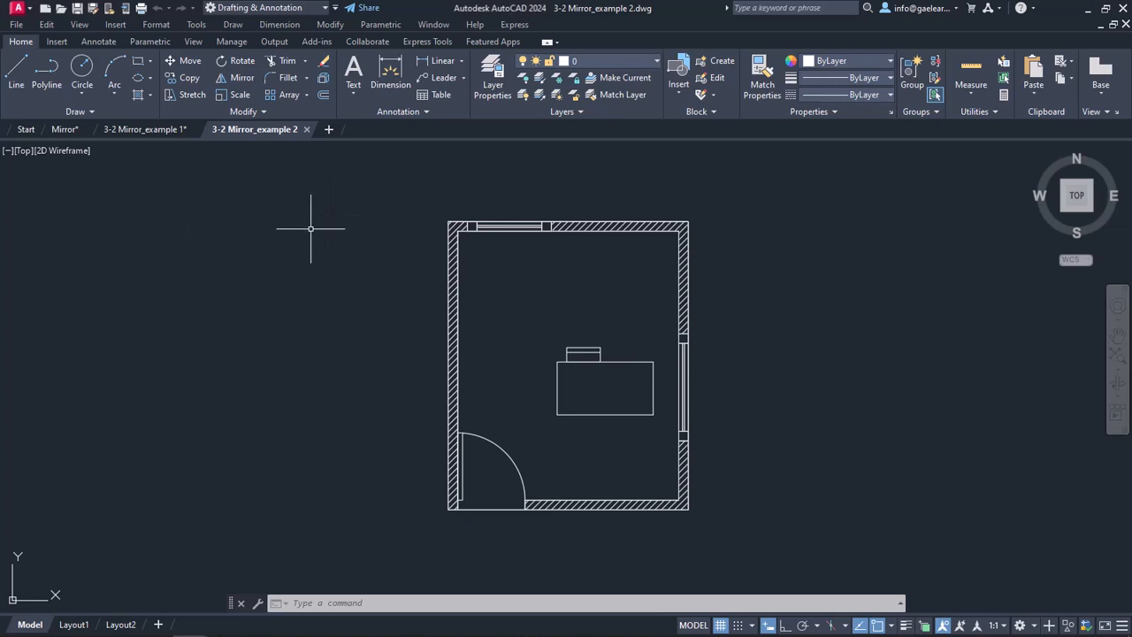
mouse_move(309, 228)
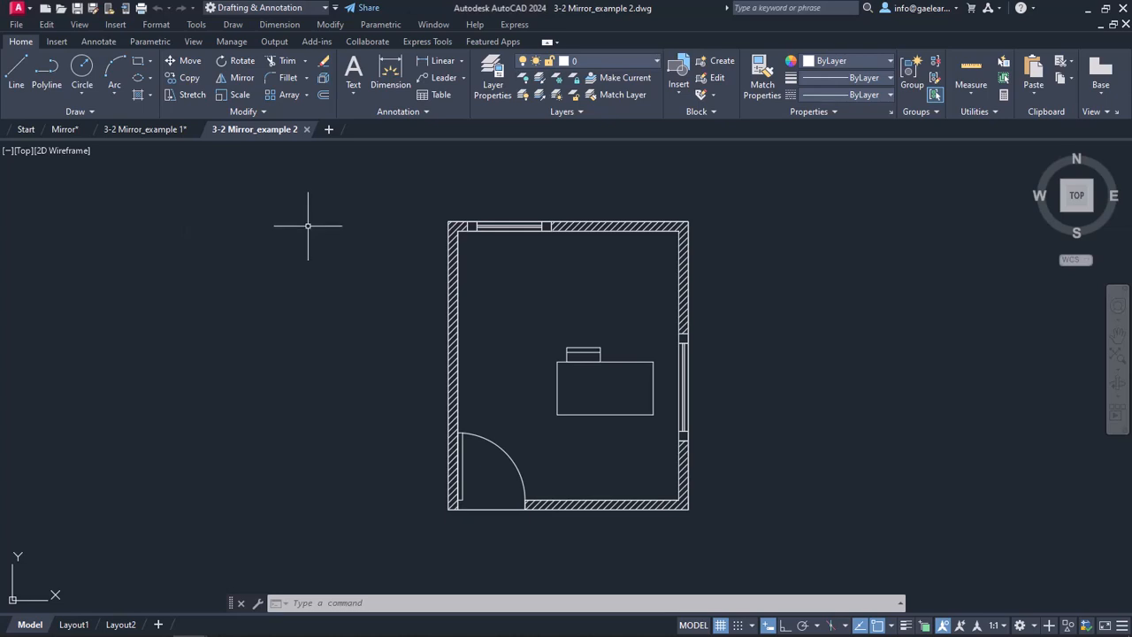
mouse_move(270, 211)
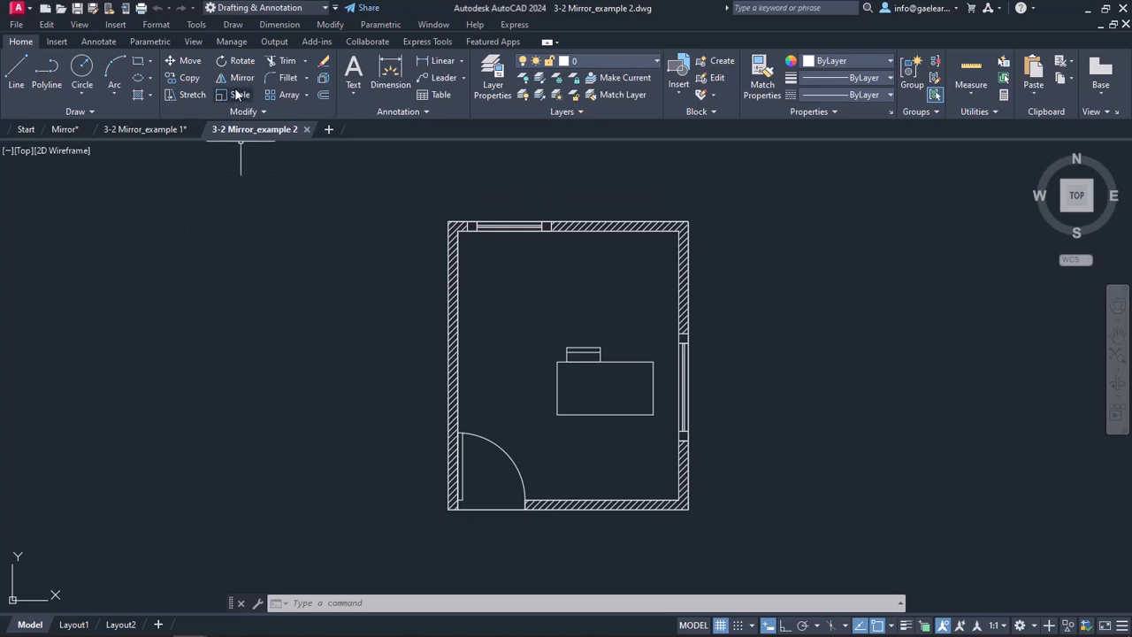
Mirror the chair across a vertical line through the table's top-edge midpoint, with Object Snap on.
left_click(242, 78)
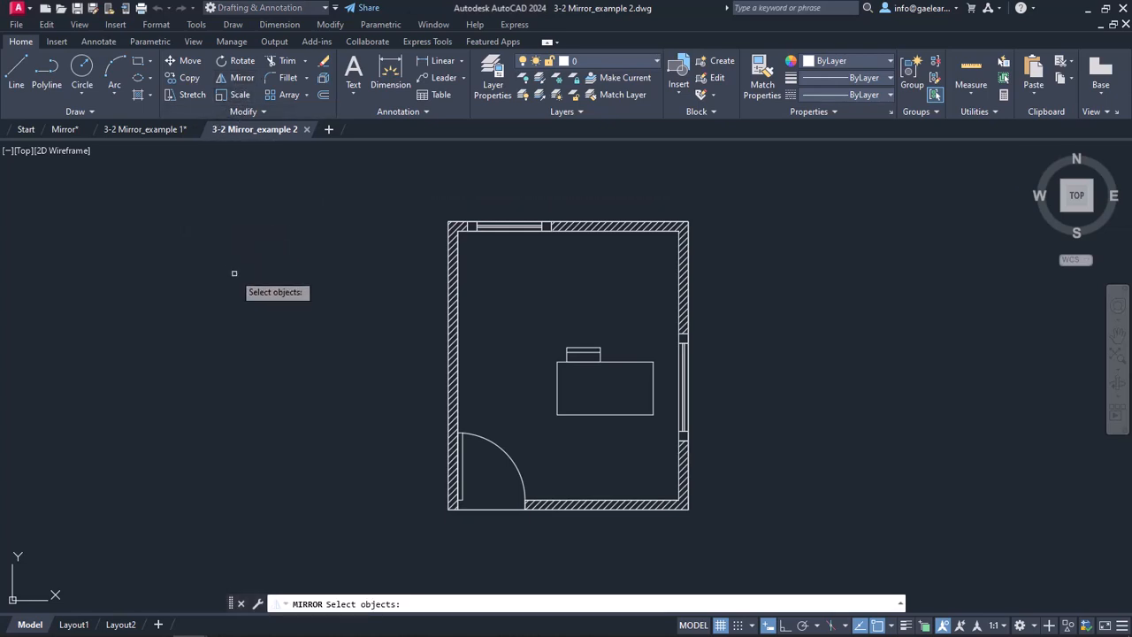
mouse_move(561, 329)
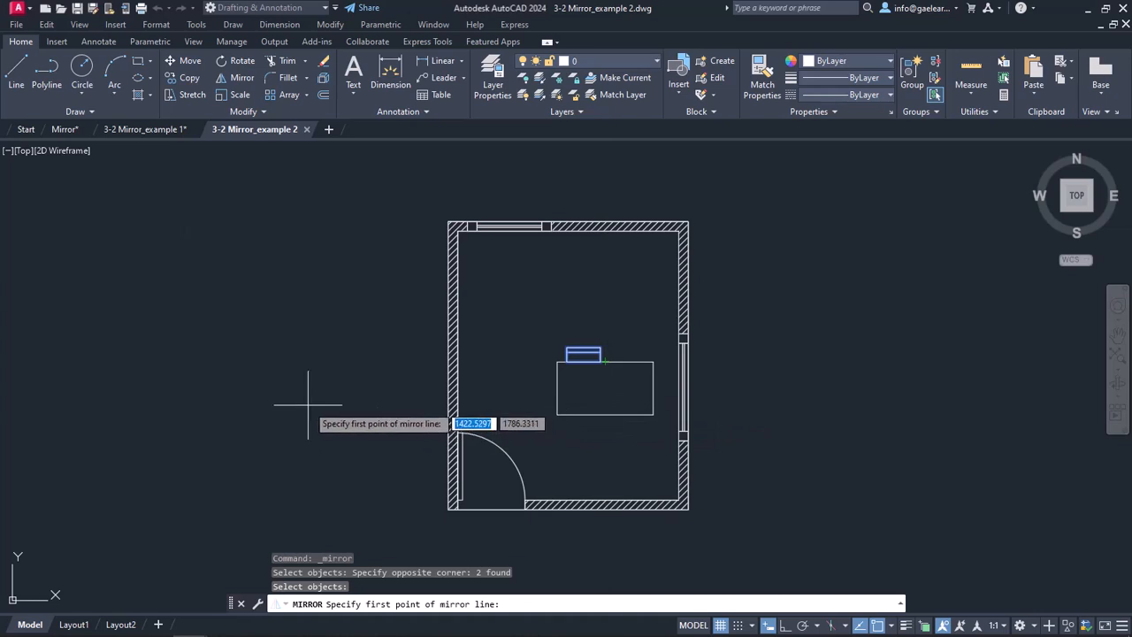
mouse_move(516, 432)
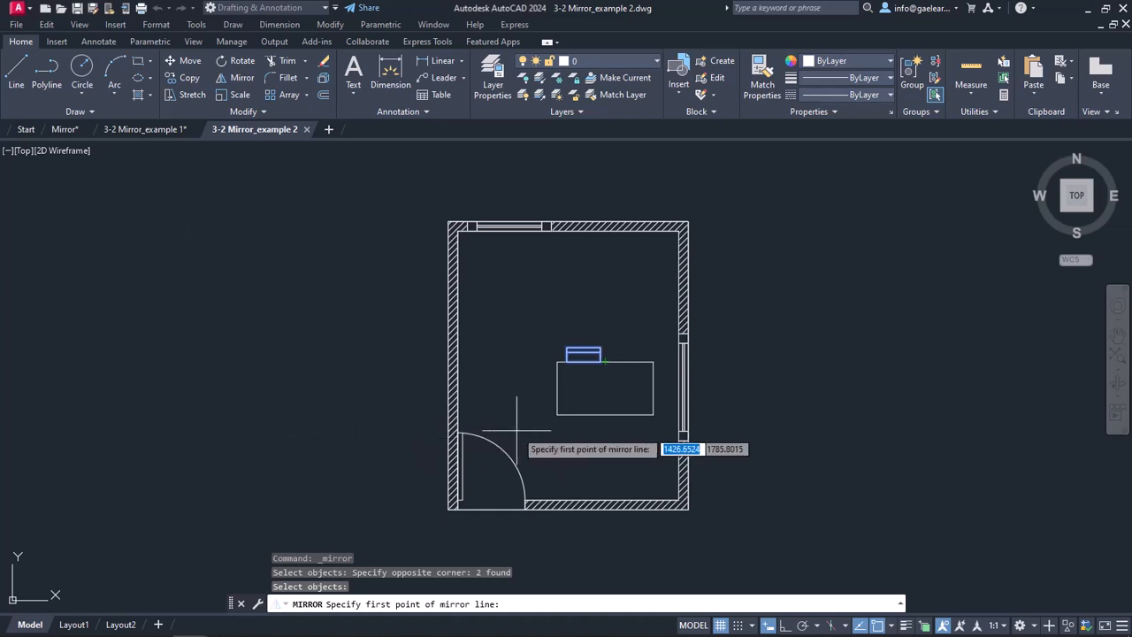
mouse_move(606, 363)
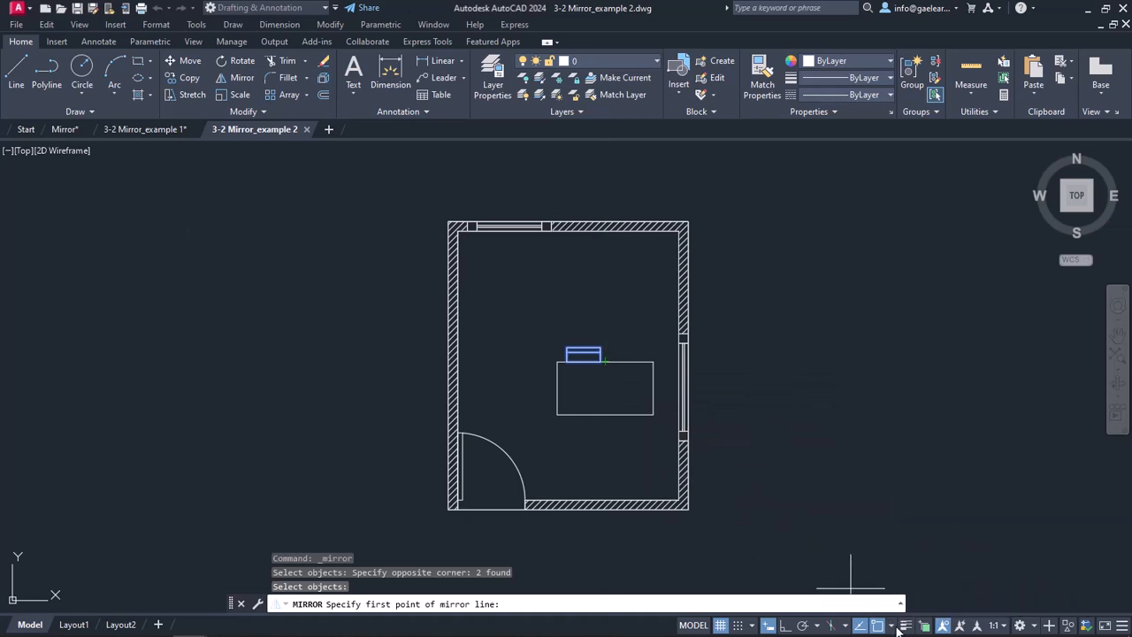
left_click(877, 626)
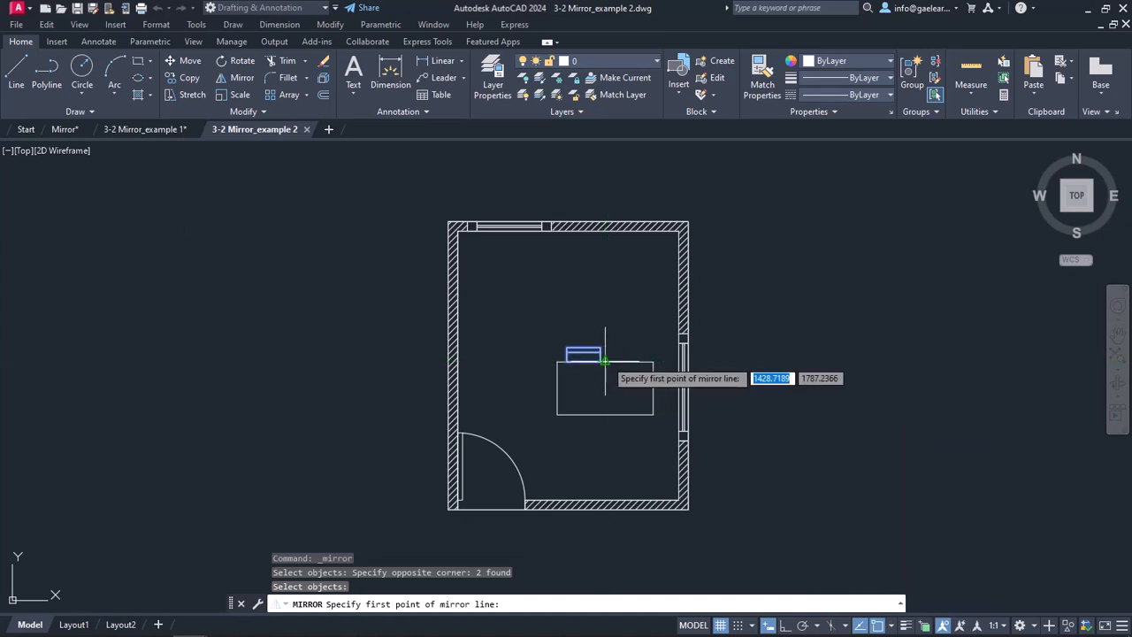
left_click(606, 380)
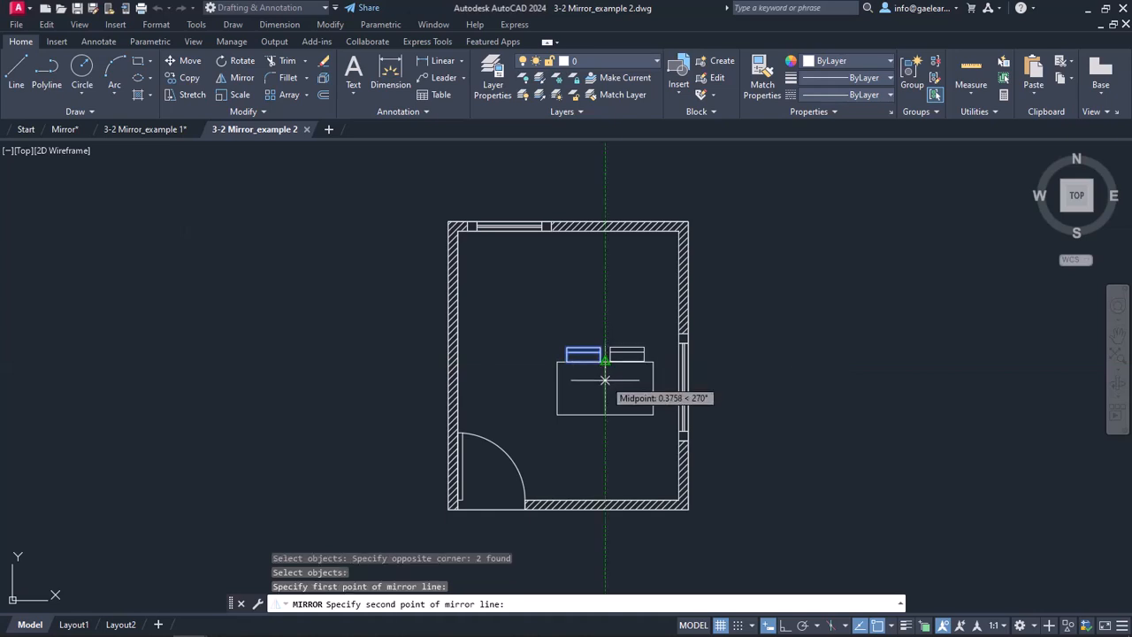
mouse_move(606, 405)
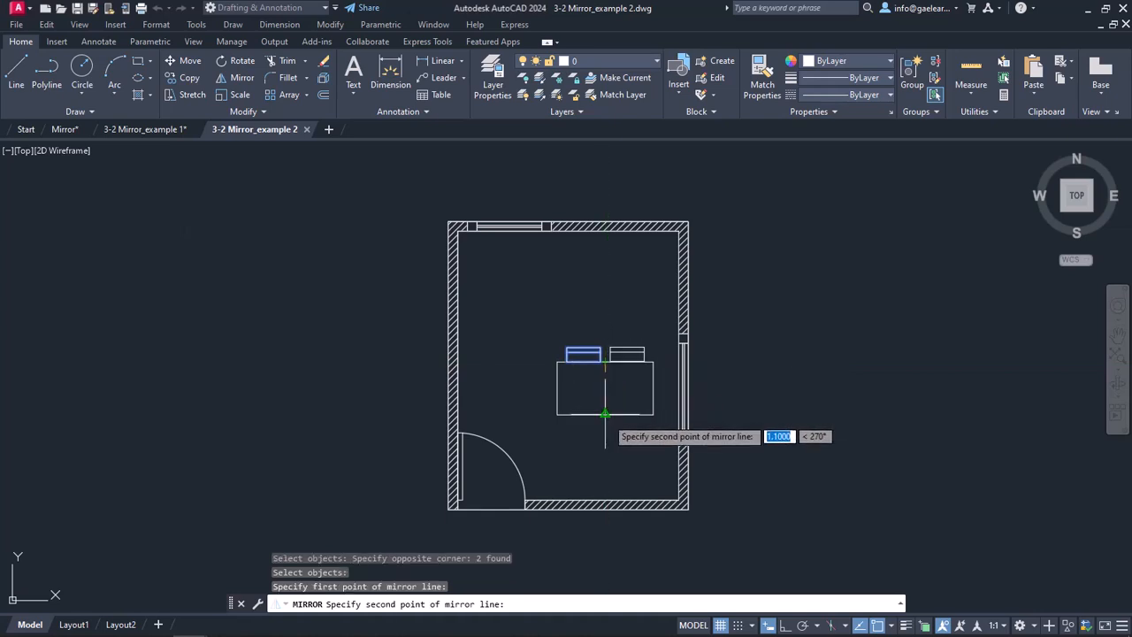
left_click(606, 414)
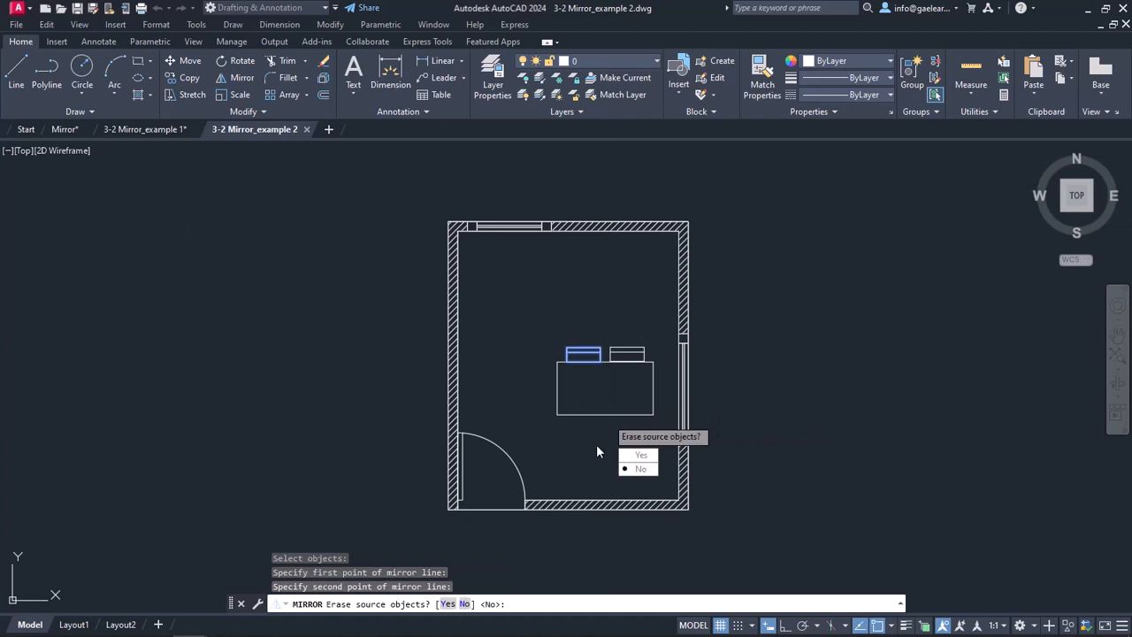
mouse_move(614, 467)
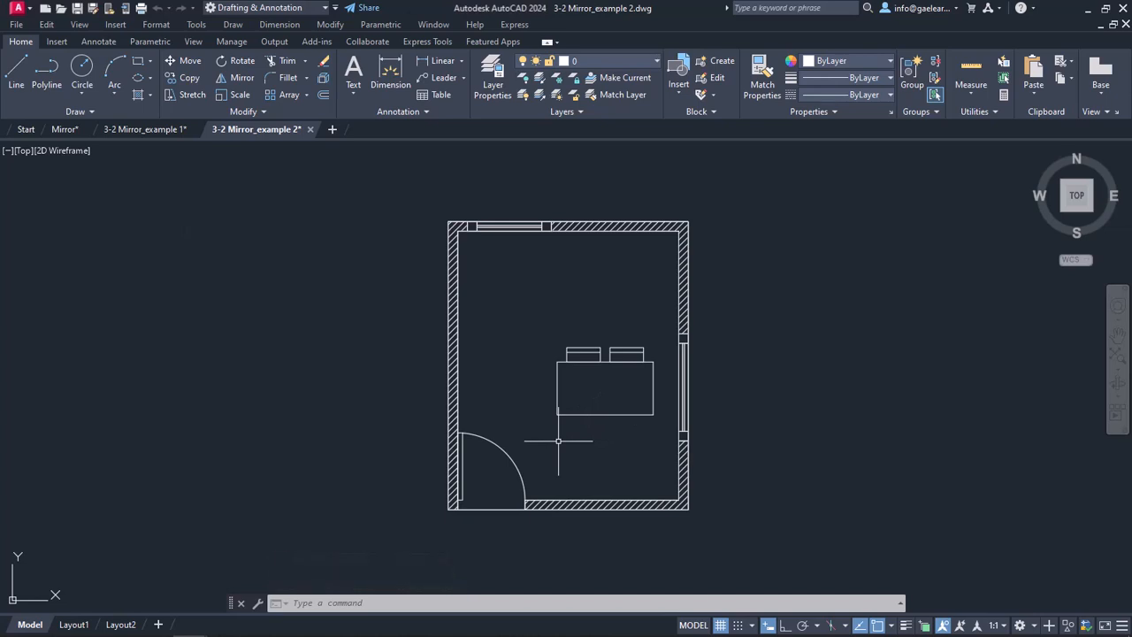
mouse_move(551, 432)
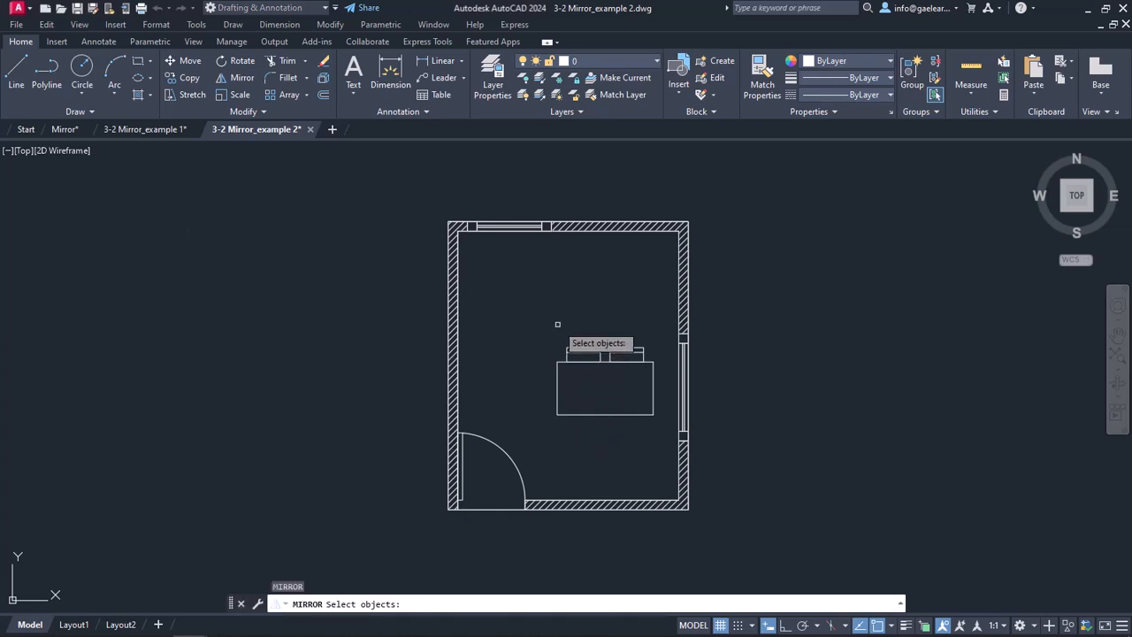
Mirror both upper chairs across the table's horizontal midline, from the right-edge midpoint.
left_click_drag(557, 324, 629, 400)
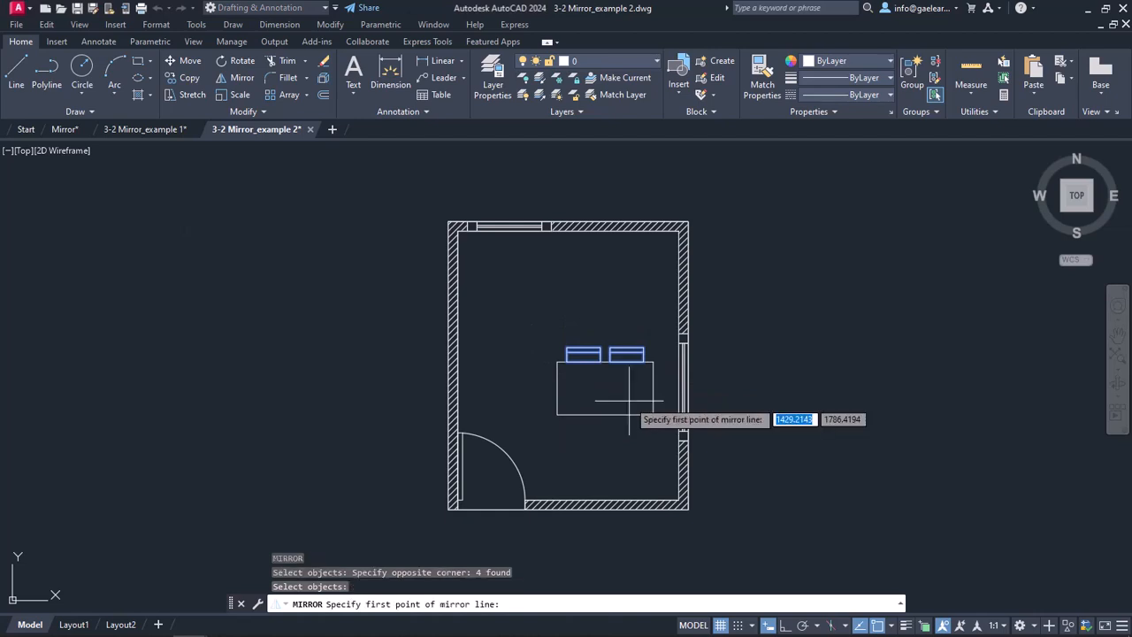
mouse_move(630, 403)
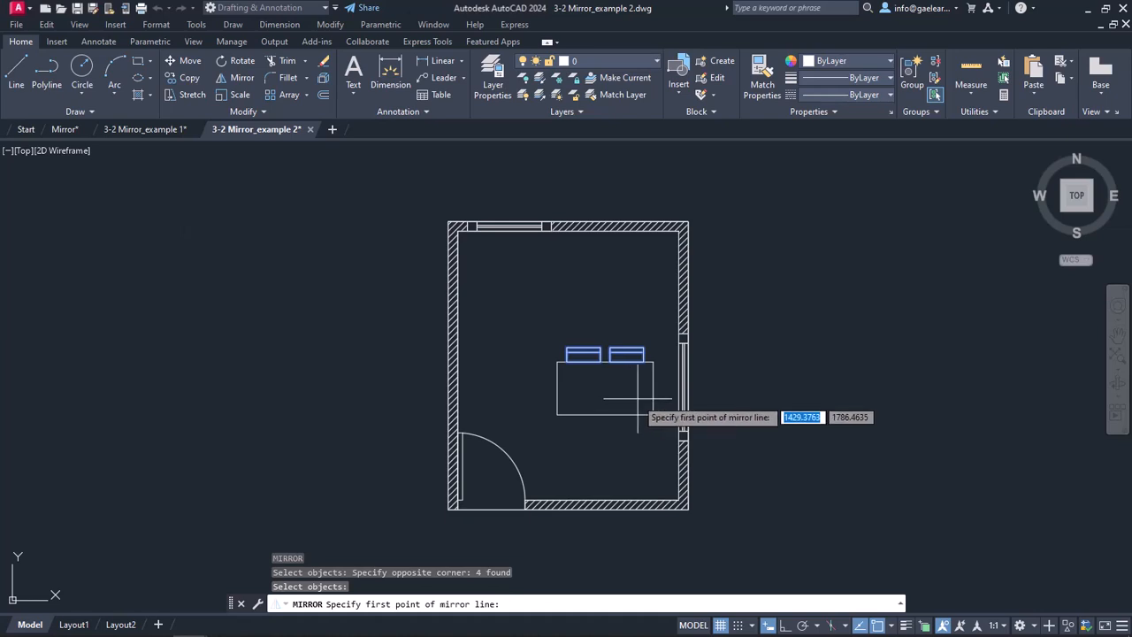
mouse_move(652, 388)
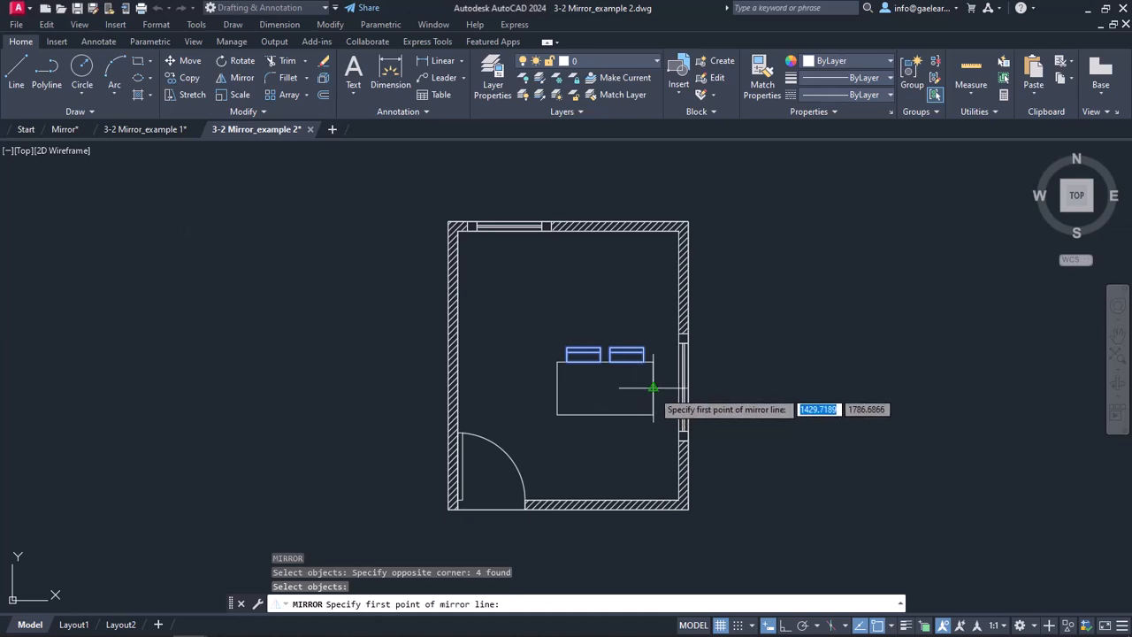
left_click(556, 388)
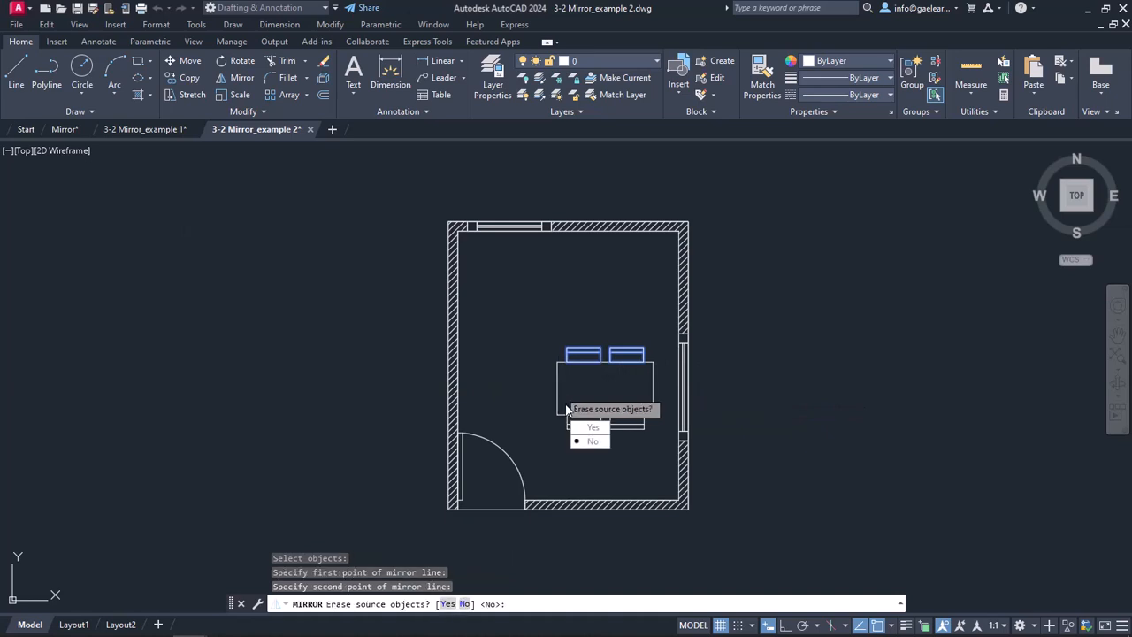
mouse_move(593, 428)
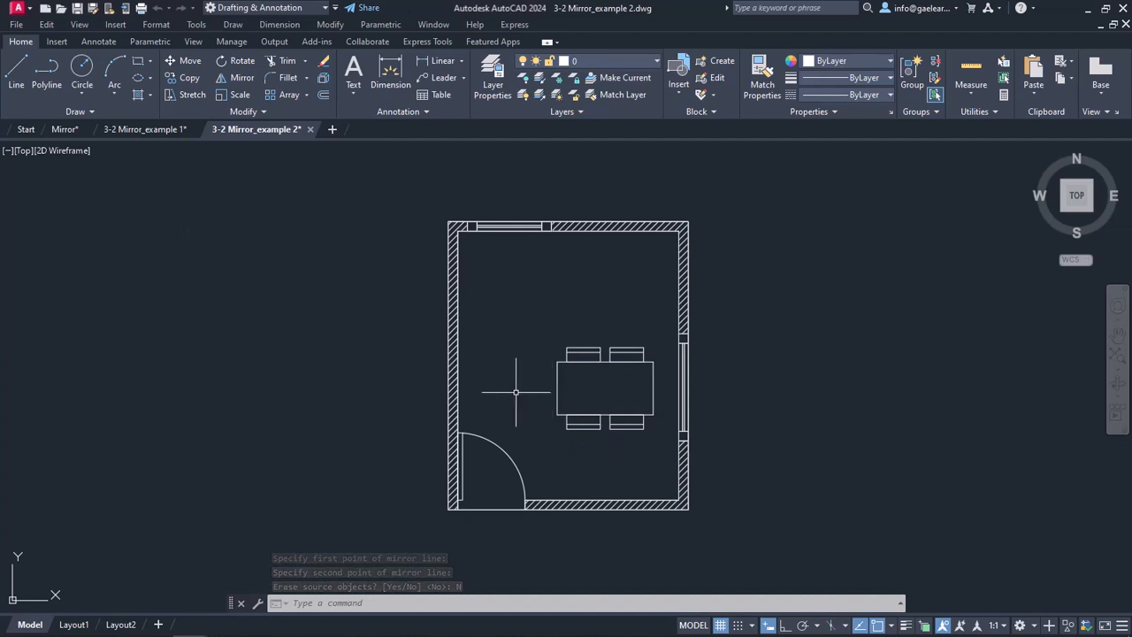
key("enter")
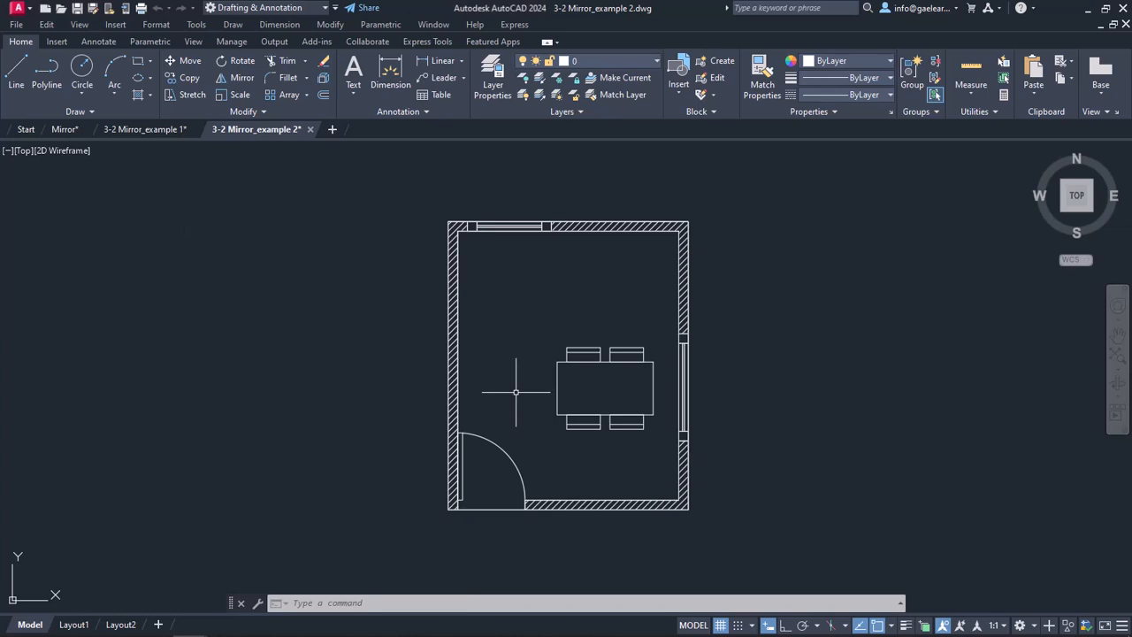